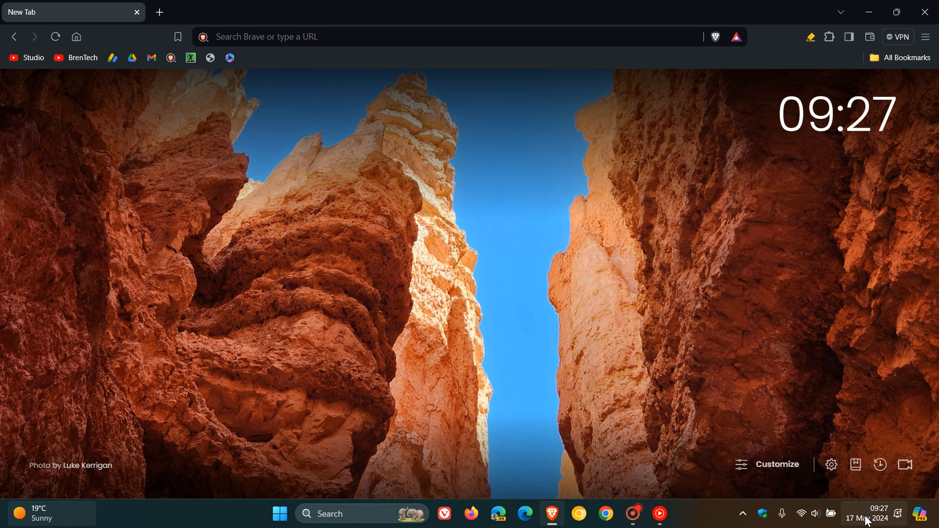
pyautogui.moveTo(511, 232)
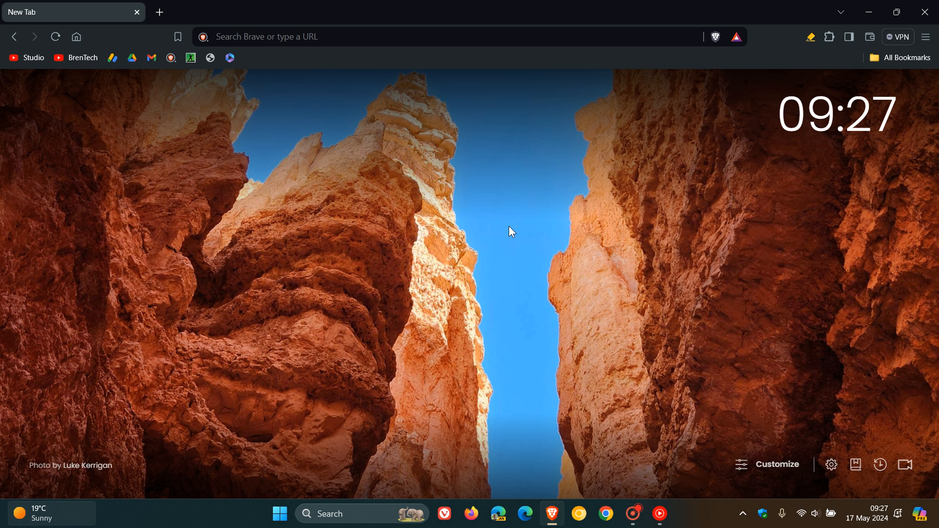
pyautogui.moveTo(856, 145)
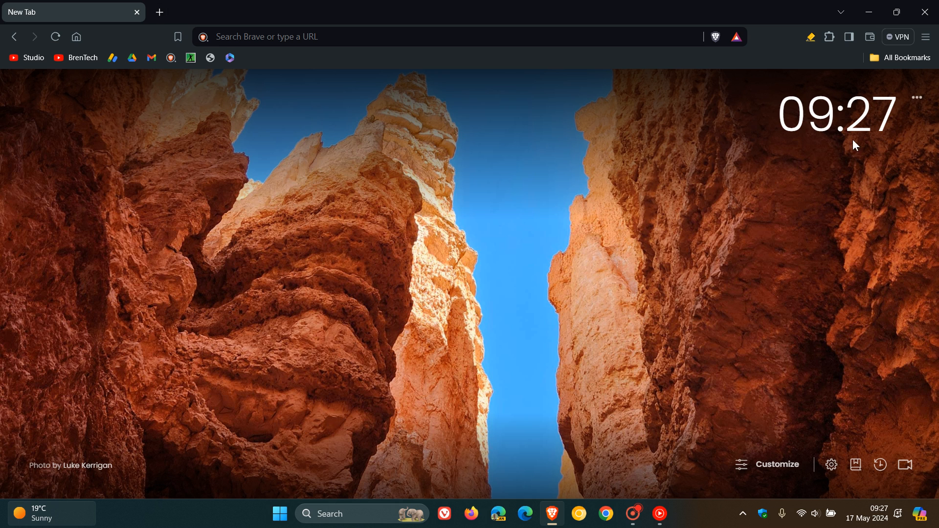
# Step: Open Brave's main menu from the top-right hamburger button
pyautogui.click(927, 37)
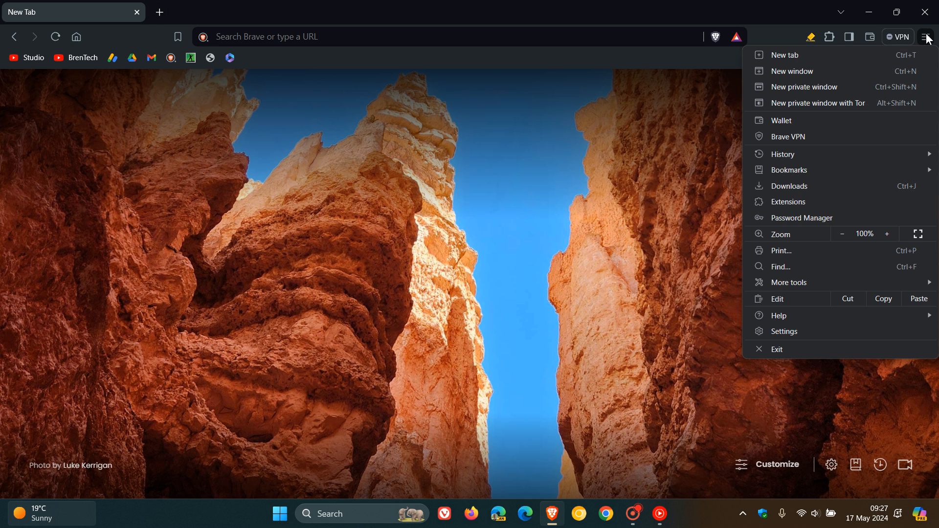
pyautogui.moveTo(779, 316)
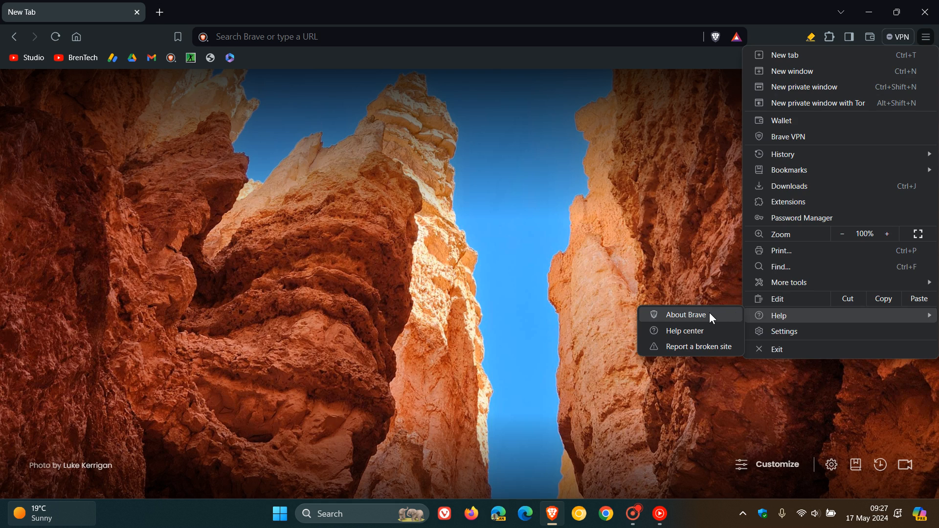
# Step: Open About Brave to confirm version 1.66.110 on Chromium 125 is up to date
pyautogui.click(686, 315)
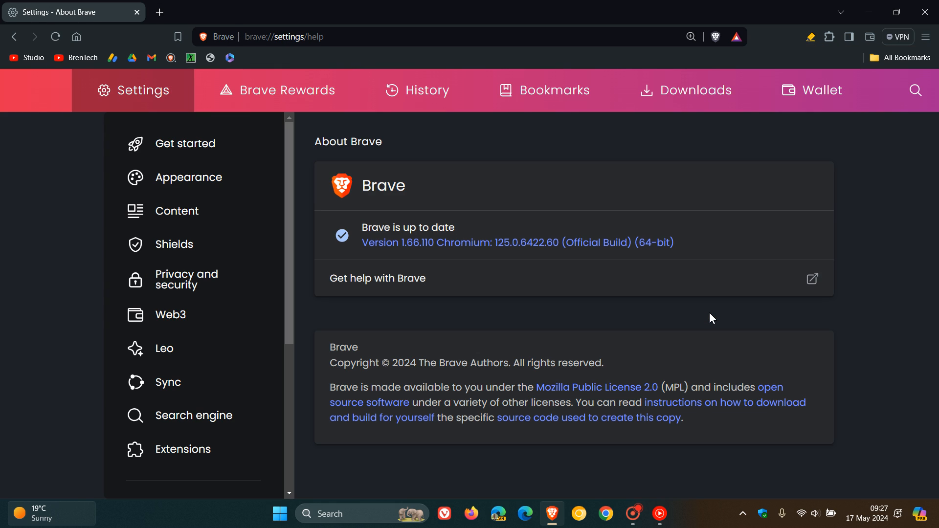
pyautogui.moveTo(410, 259)
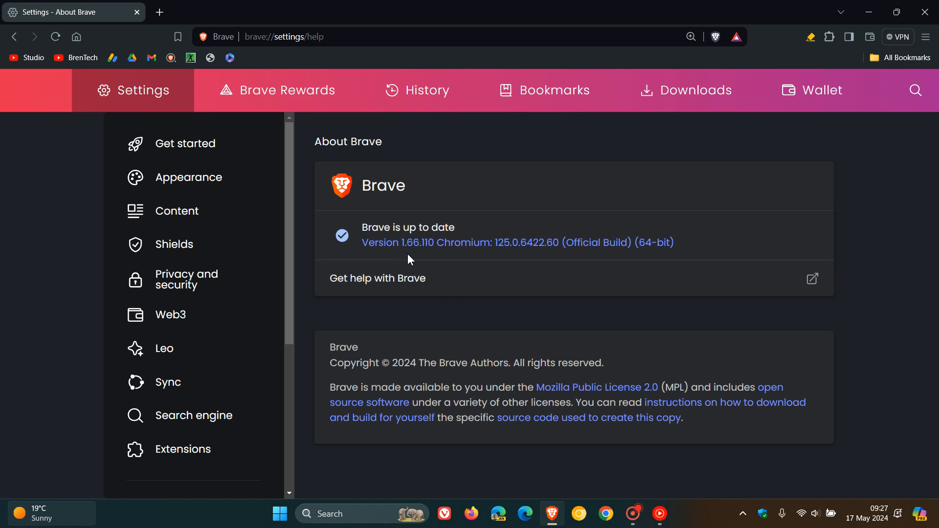
pyautogui.moveTo(425, 259)
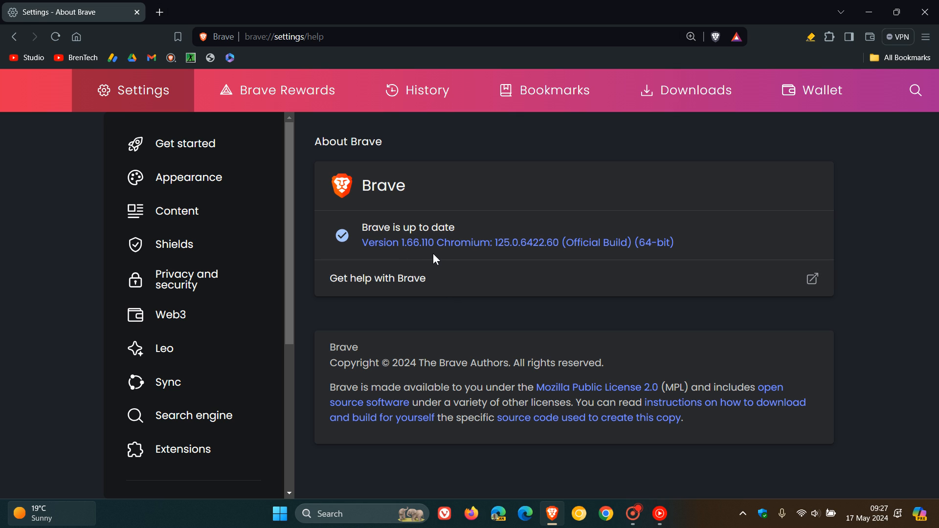
pyautogui.moveTo(576, 223)
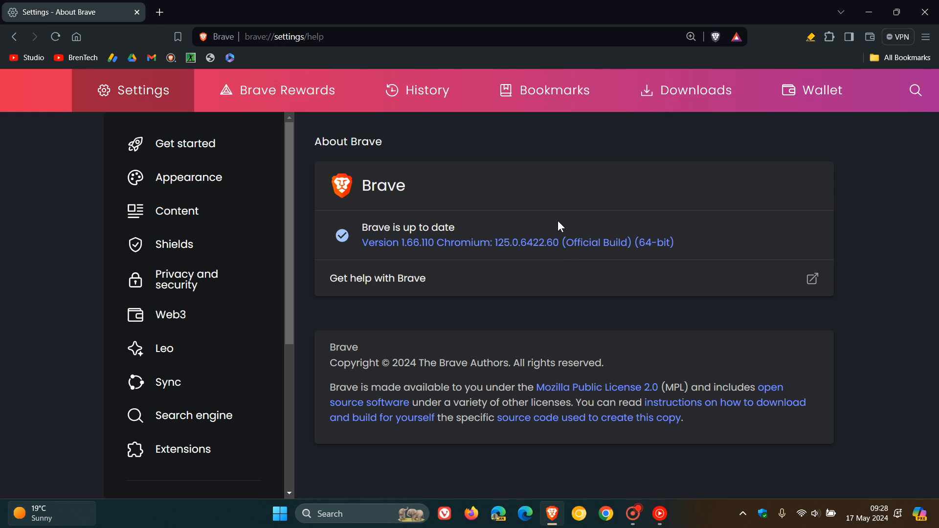
pyautogui.moveTo(496, 262)
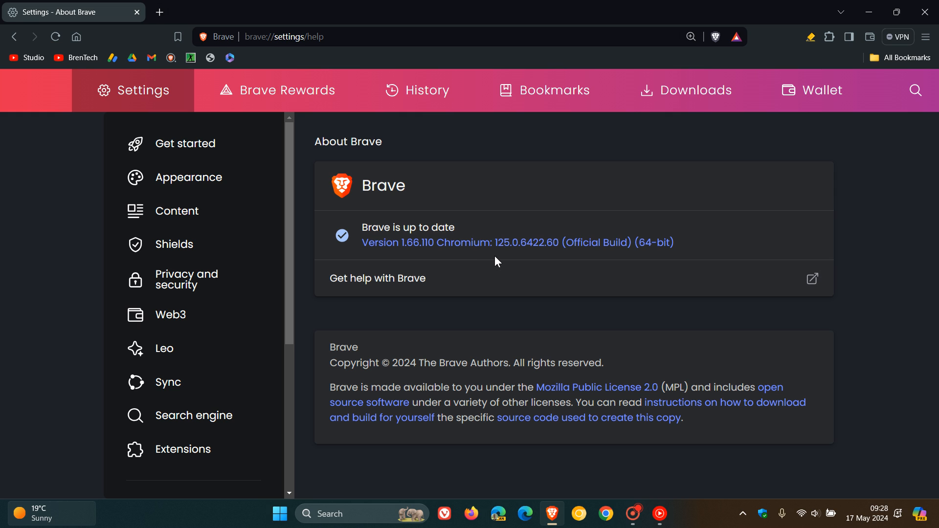
pyautogui.moveTo(503, 262)
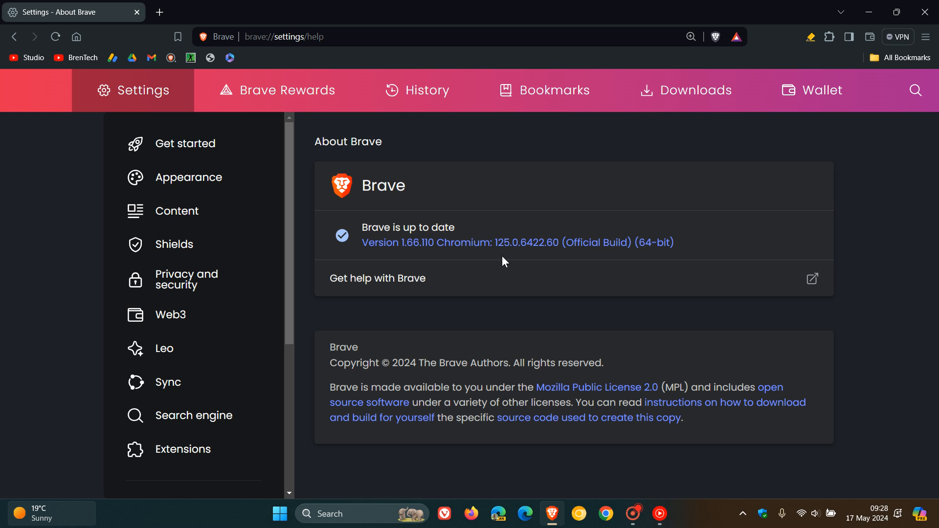
pyautogui.moveTo(523, 260)
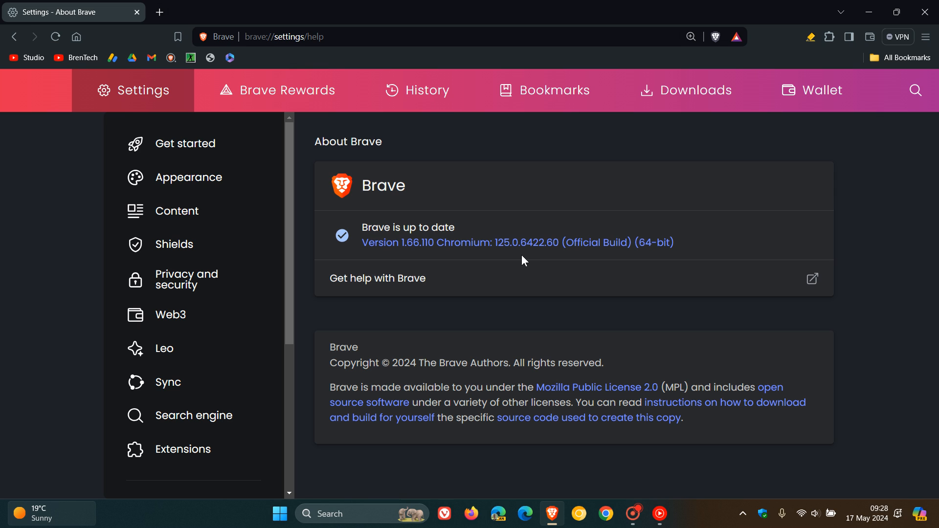
pyautogui.moveTo(557, 260)
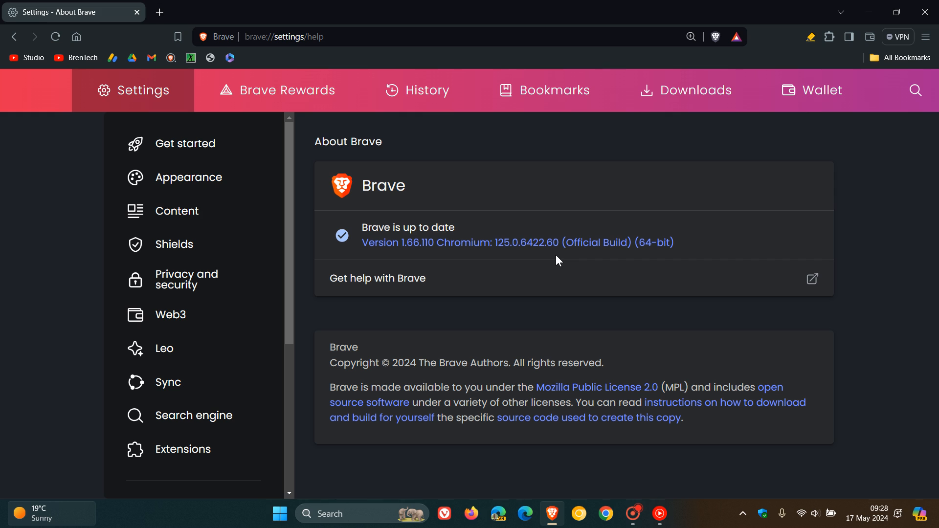
pyautogui.moveTo(575, 211)
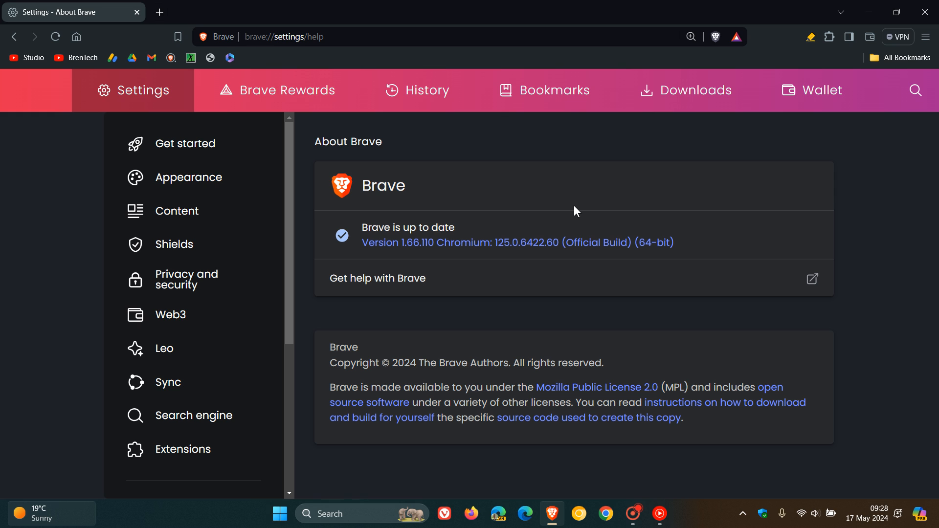
pyautogui.moveTo(685, 185)
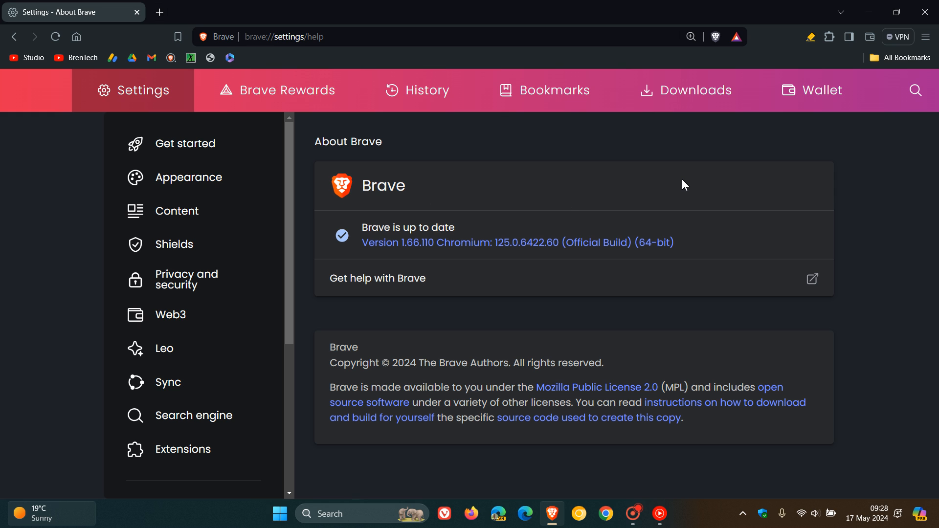
pyautogui.moveTo(569, 233)
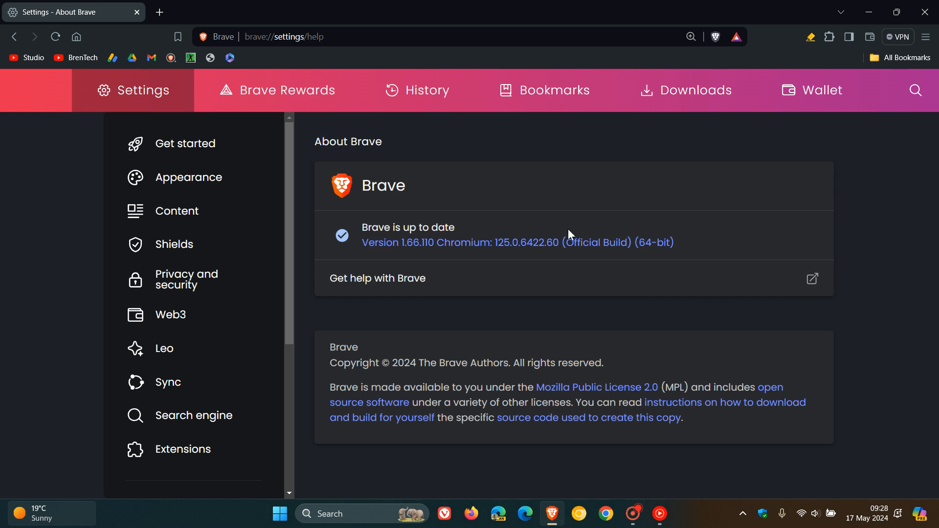
pyautogui.moveTo(611, 200)
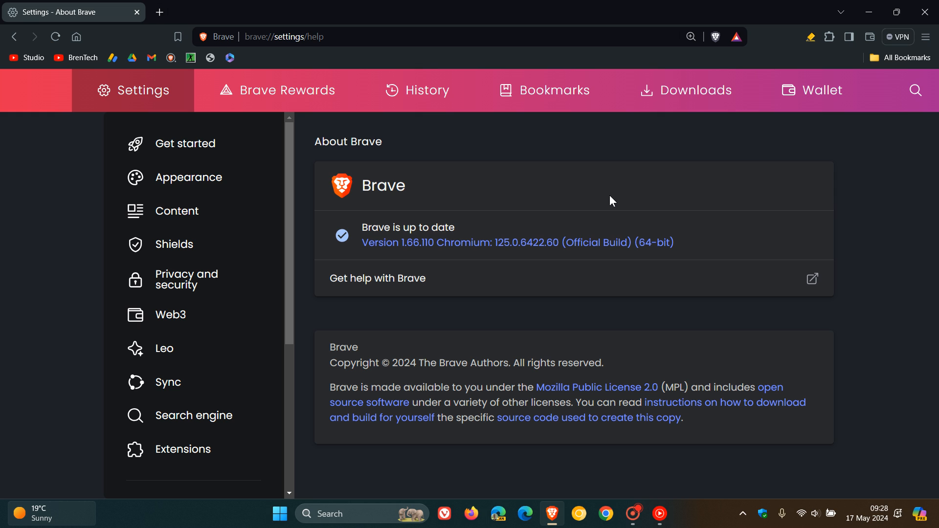
pyautogui.moveTo(532, 174)
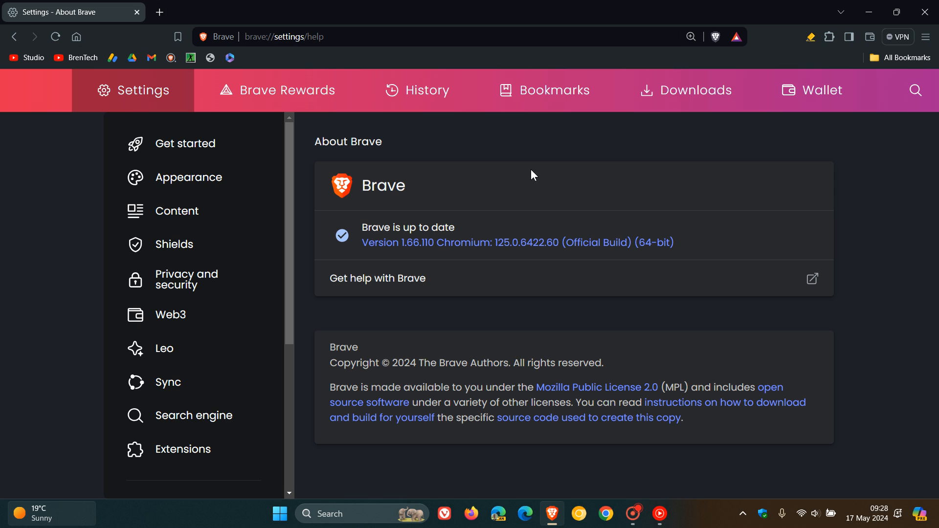
pyautogui.moveTo(579, 177)
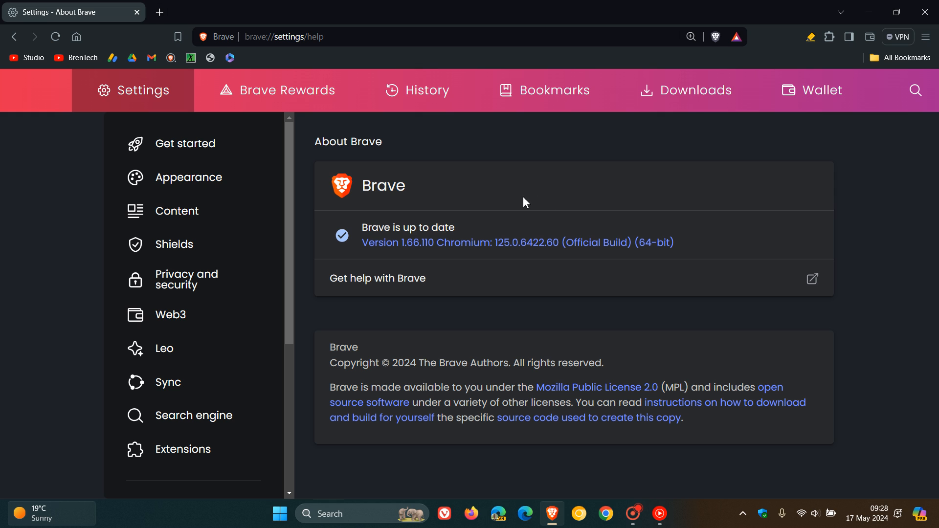
pyautogui.moveTo(597, 175)
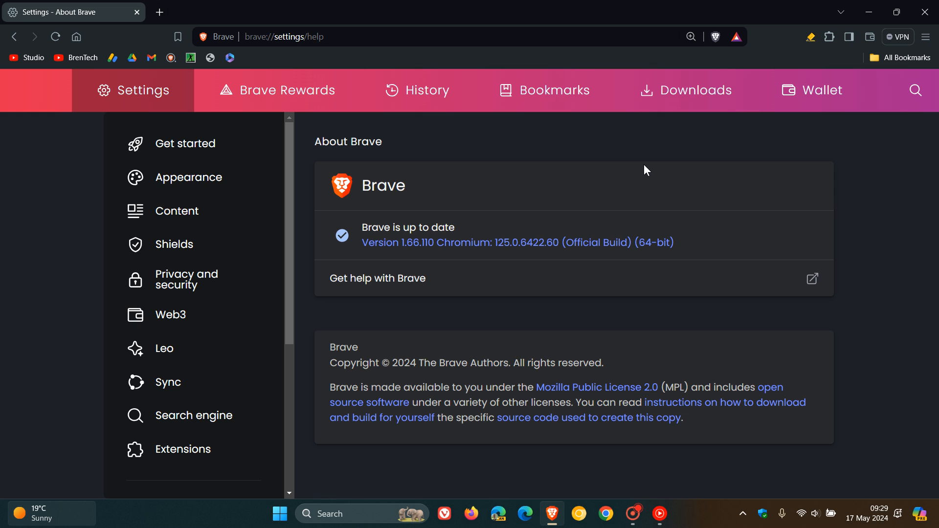
# Step: Open a new tab with the coastline background, then switch between it and About Brave
pyautogui.click(304, 12)
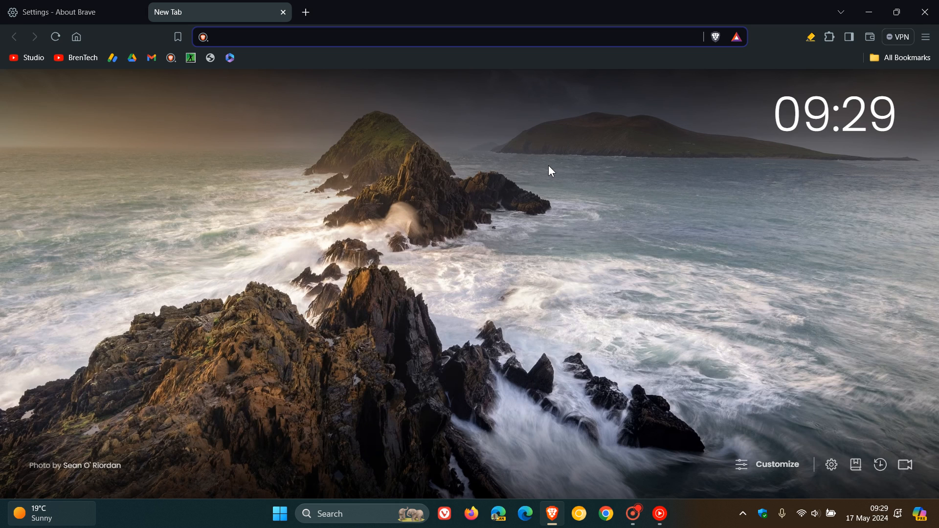
pyautogui.moveTo(534, 175)
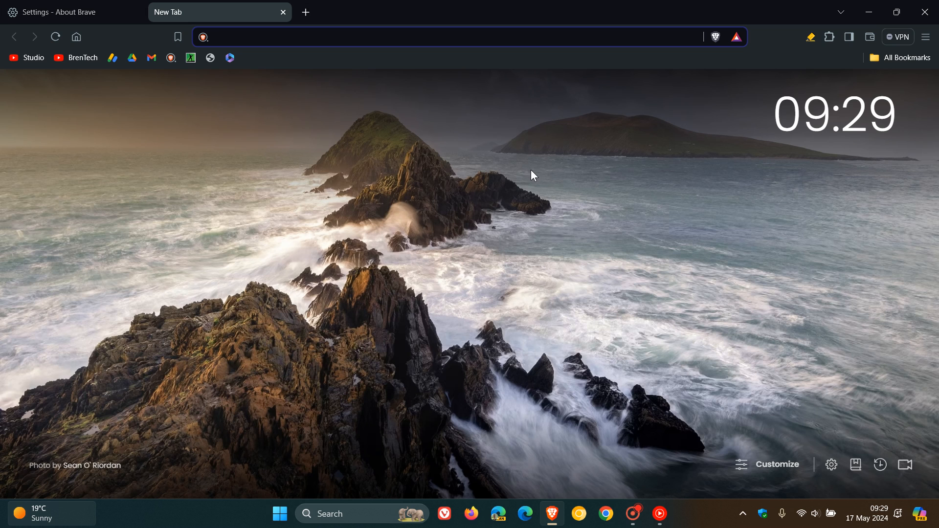
pyautogui.click(66, 12)
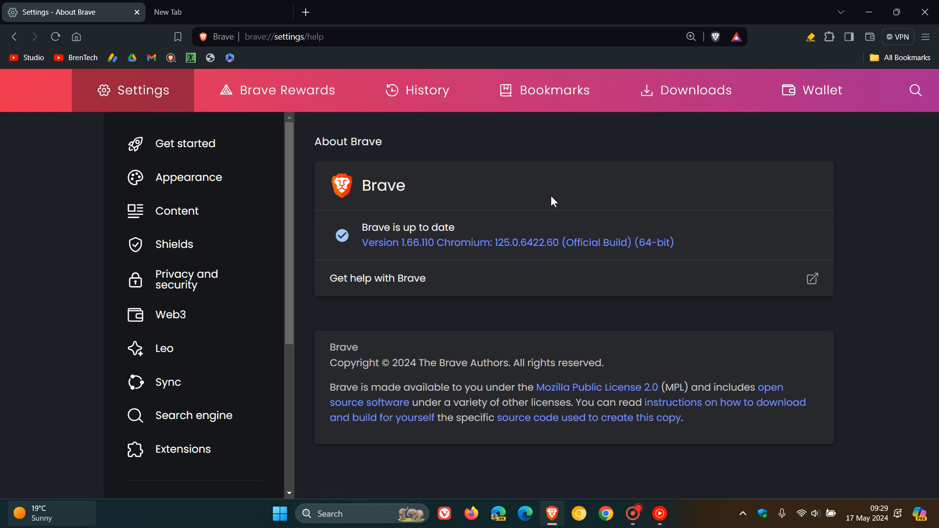
pyautogui.moveTo(559, 196)
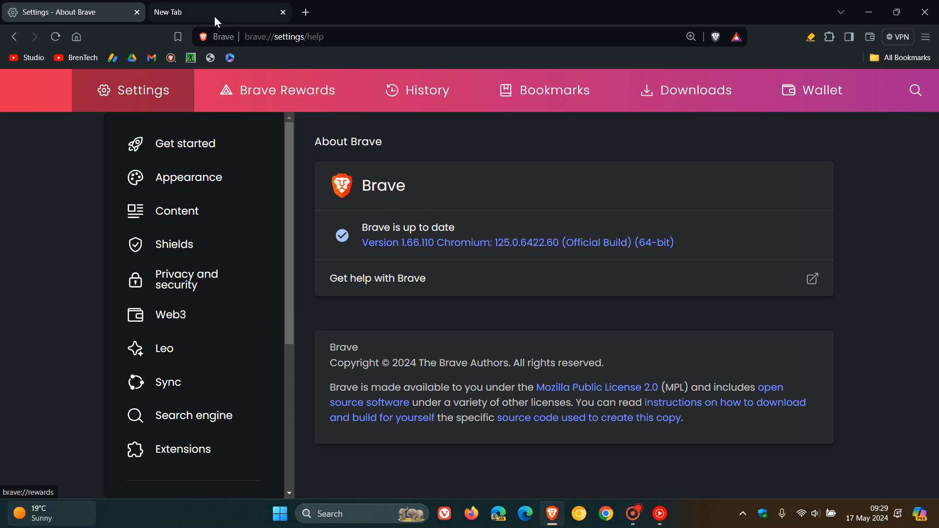
pyautogui.click(218, 12)
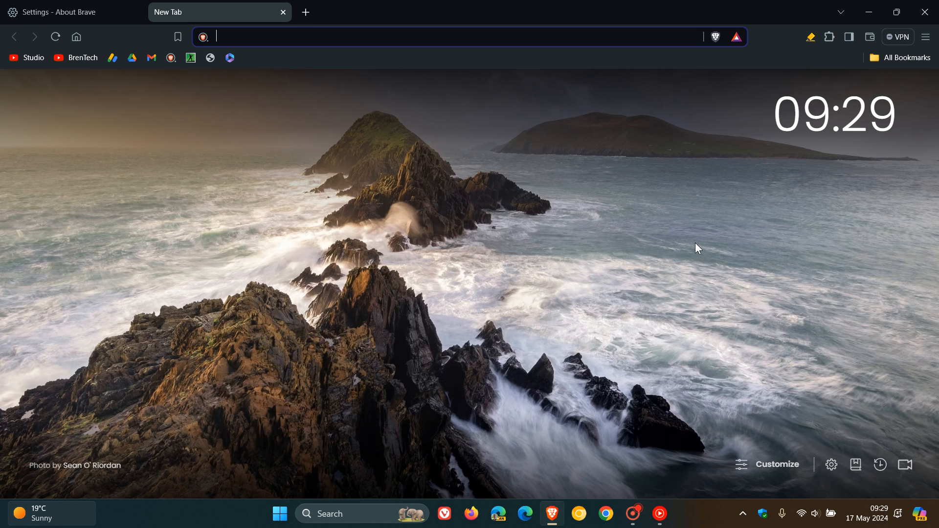
pyautogui.moveTo(859, 39)
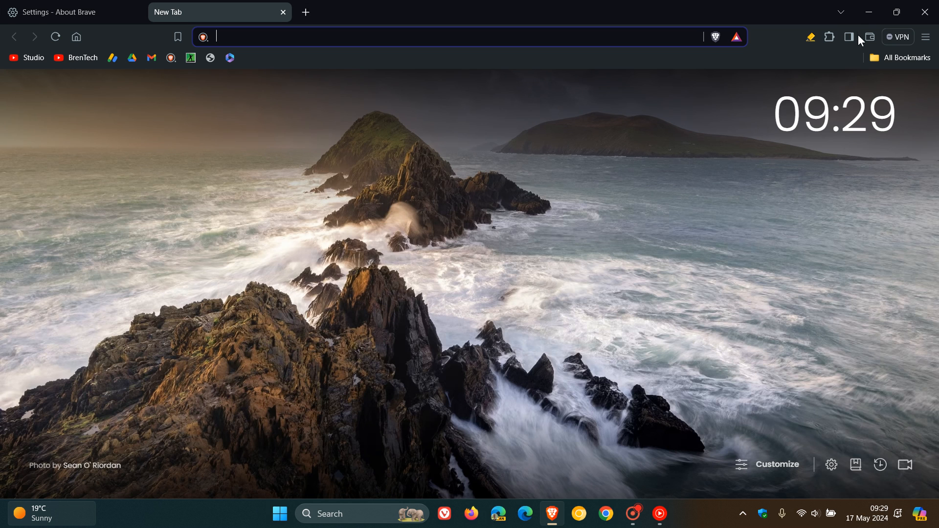
pyautogui.click(850, 37)
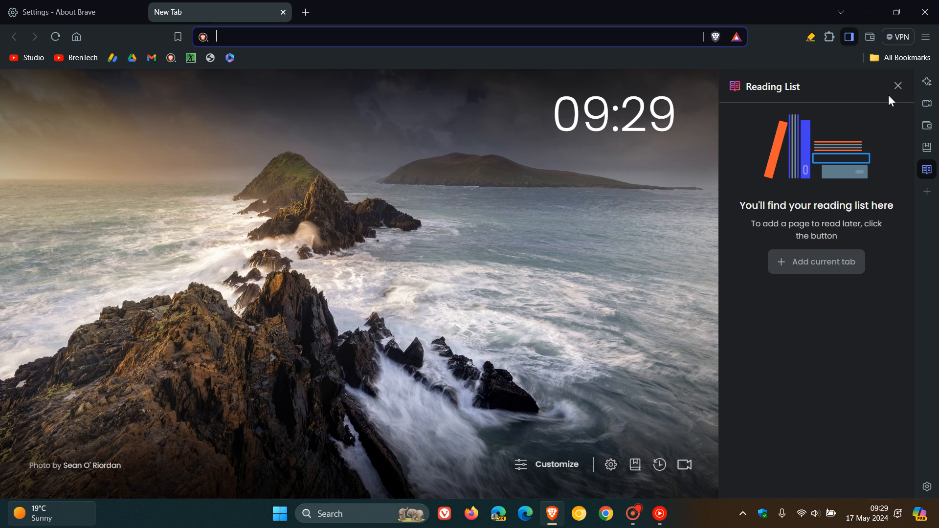
pyautogui.moveTo(898, 86)
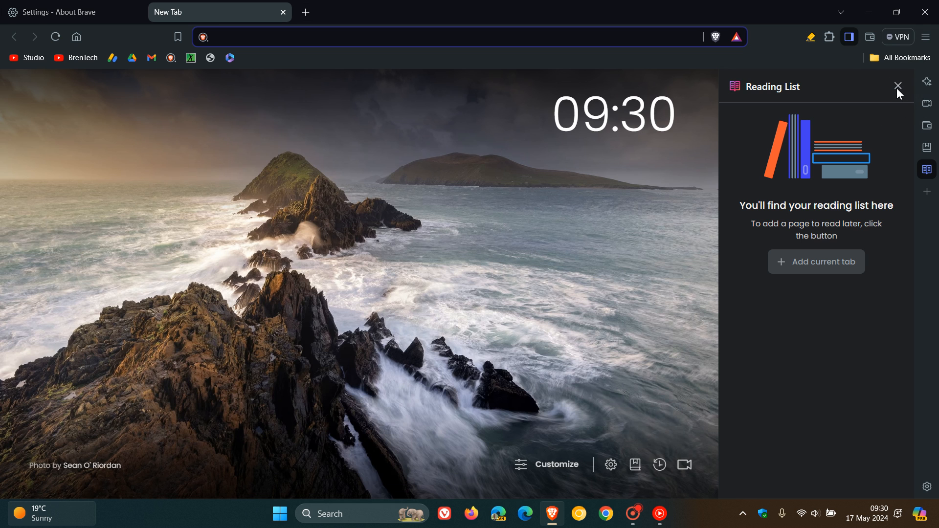
pyautogui.click(898, 86)
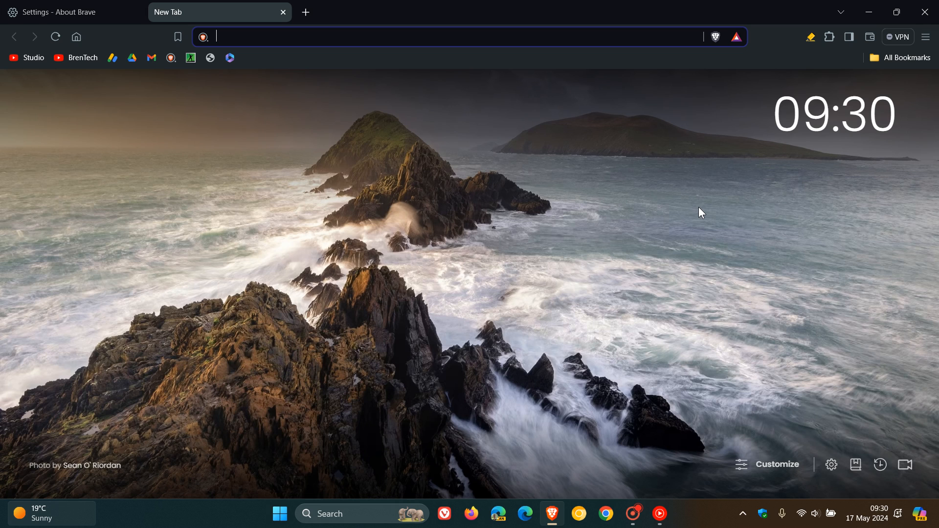
pyautogui.moveTo(522, 232)
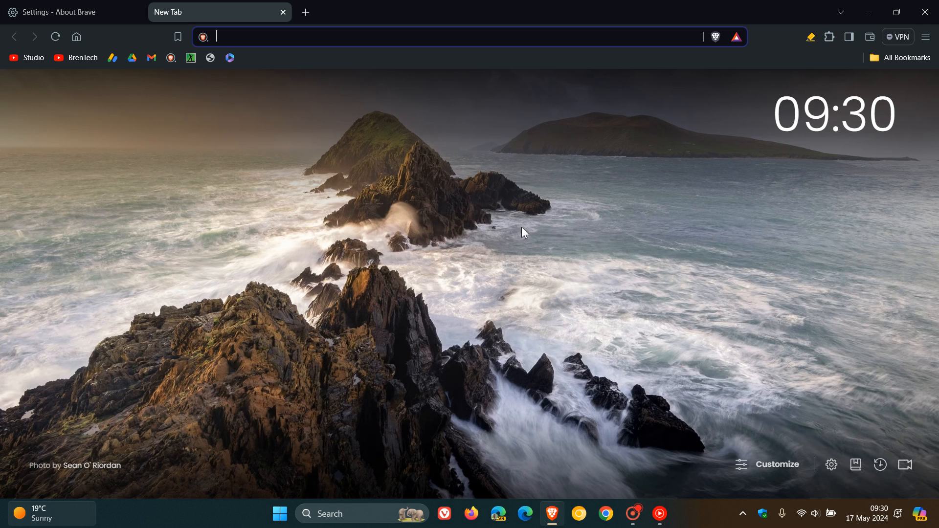
pyautogui.moveTo(336, 37)
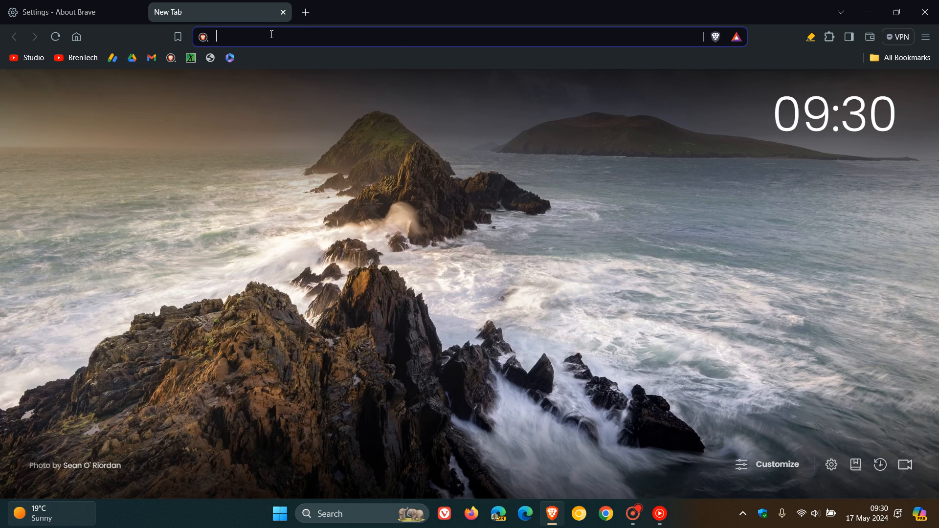
pyautogui.moveTo(528, 199)
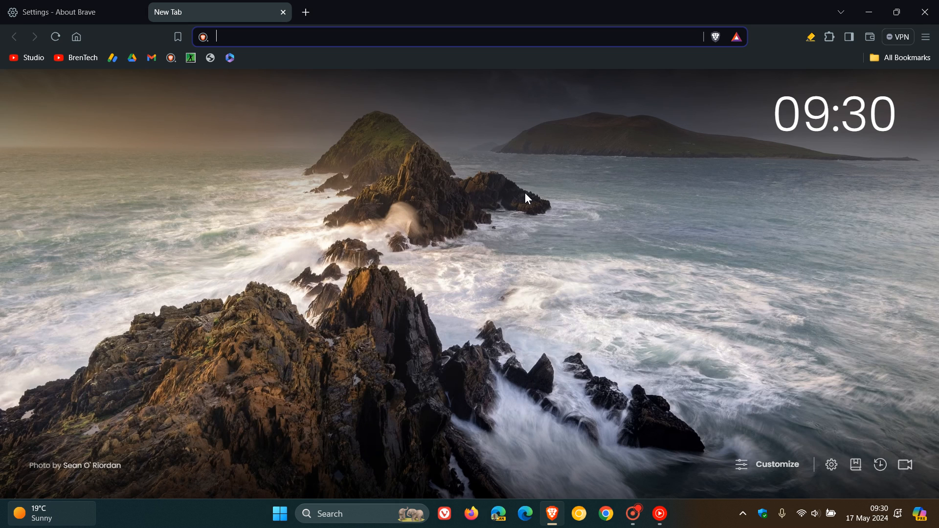
pyautogui.moveTo(110, 151)
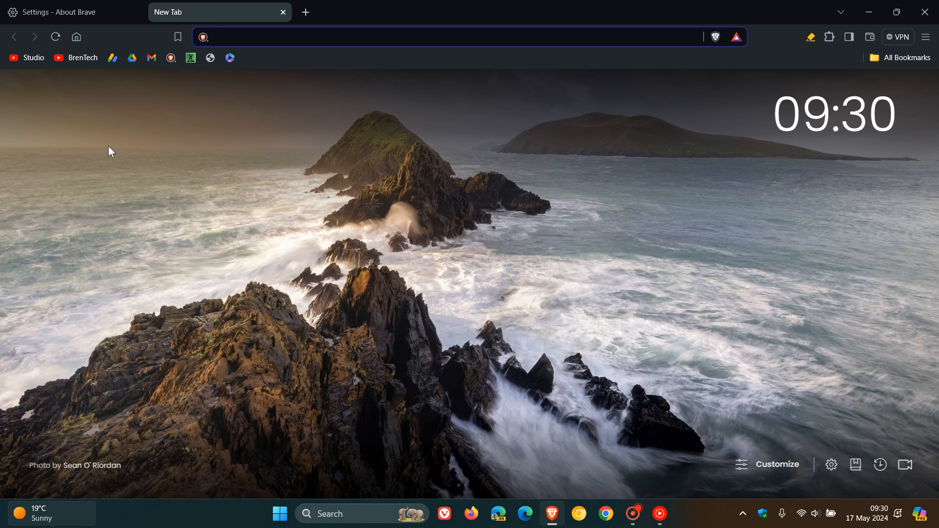
pyautogui.click(75, 57)
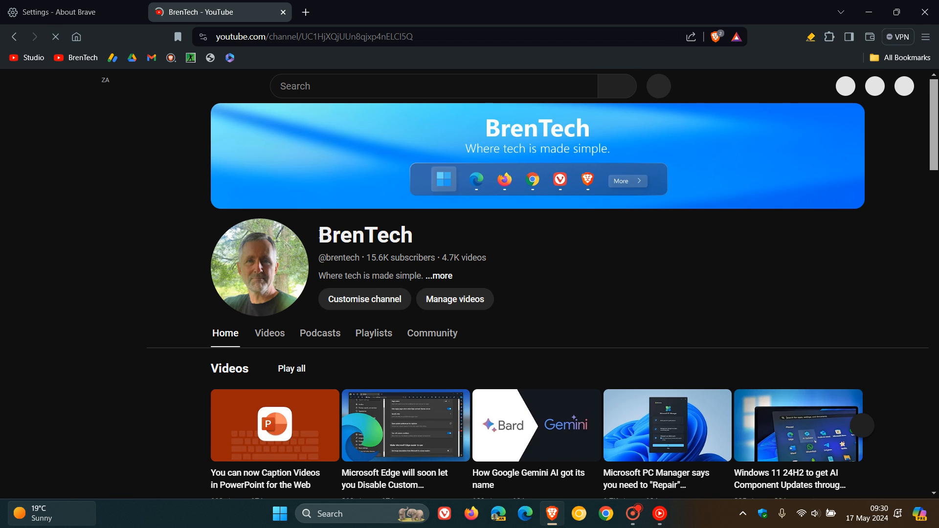
pyautogui.rightClick(365, 234)
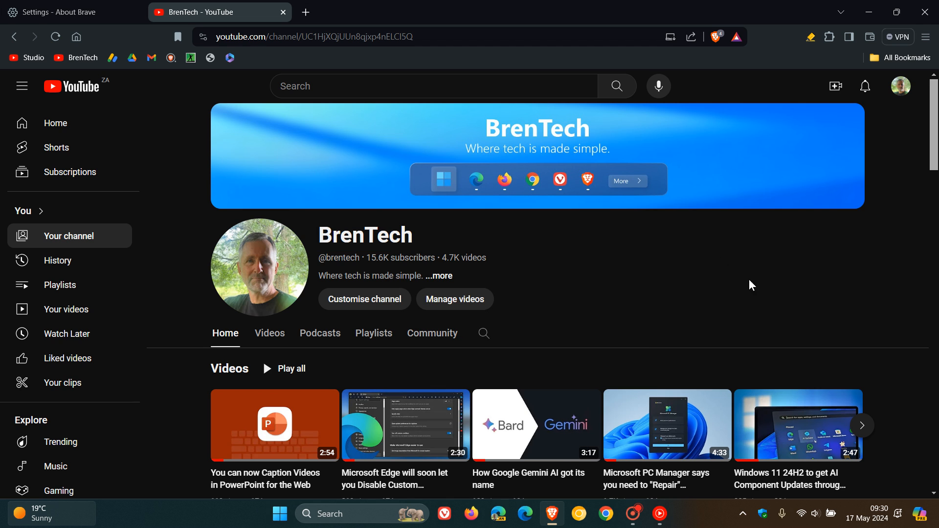
pyautogui.click(305, 11)
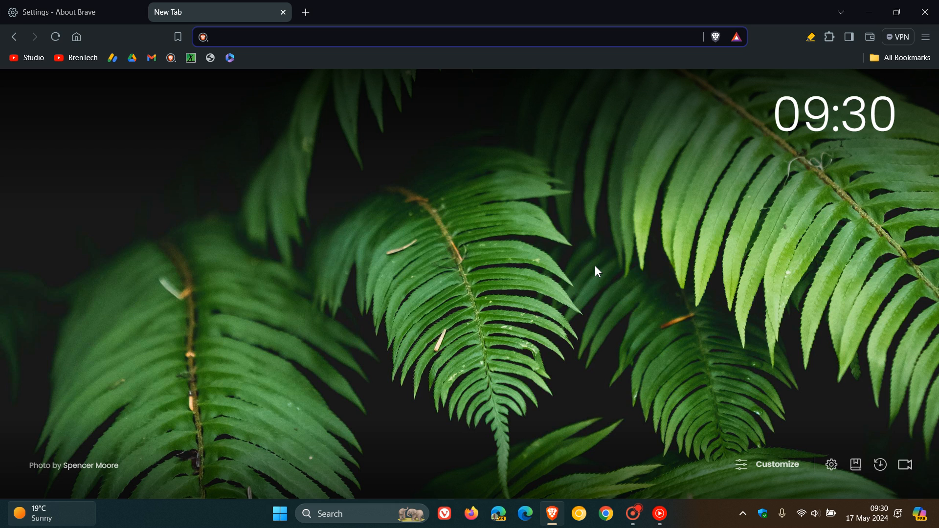
# Step: Bring the About Brave tab back to the front showing version 1.66.110
pyautogui.click(419, 37)
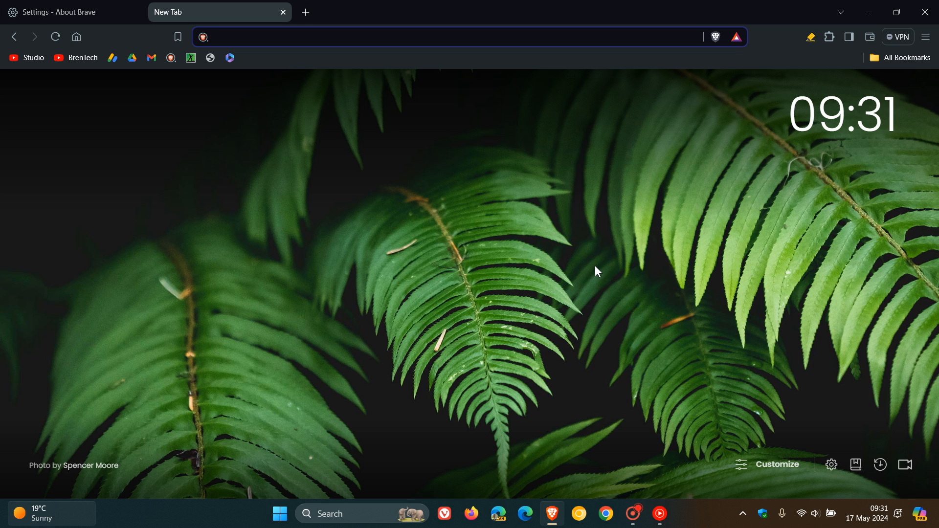
pyautogui.click(60, 12)
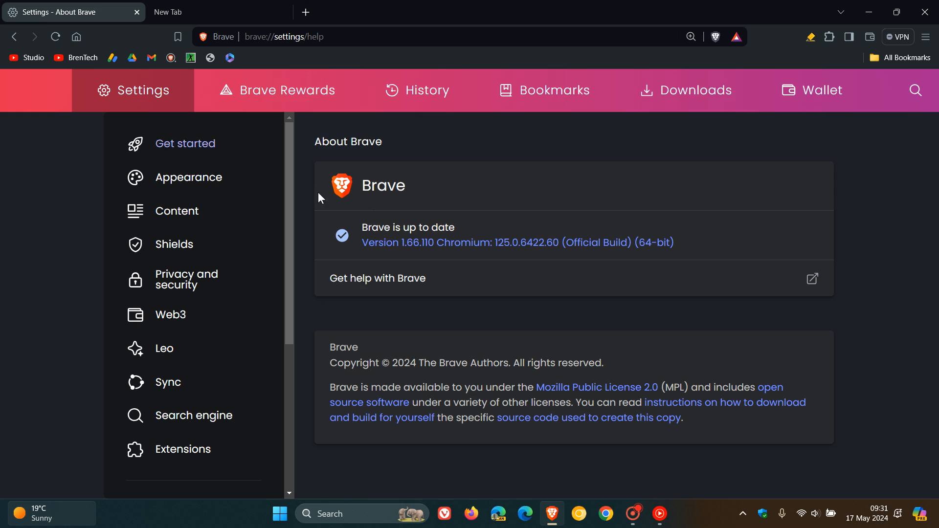
pyautogui.moveTo(640, 283)
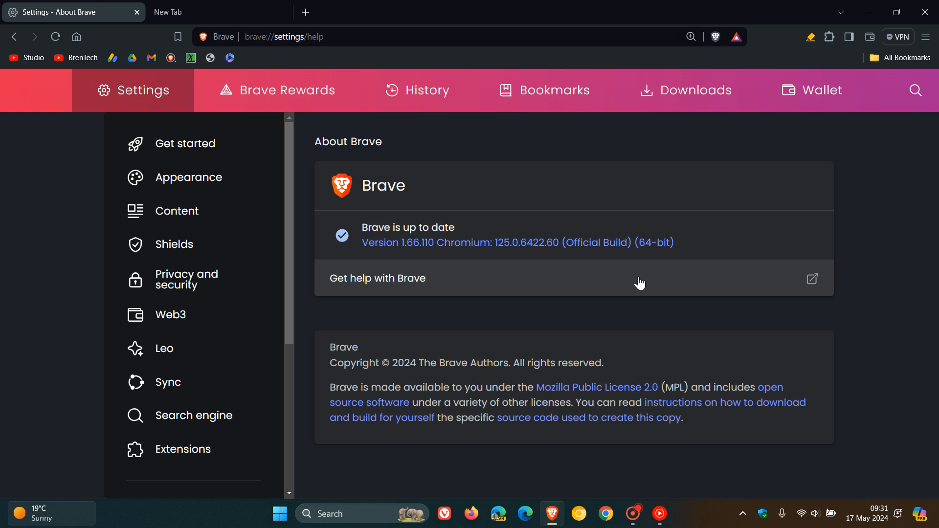
pyautogui.moveTo(475, 234)
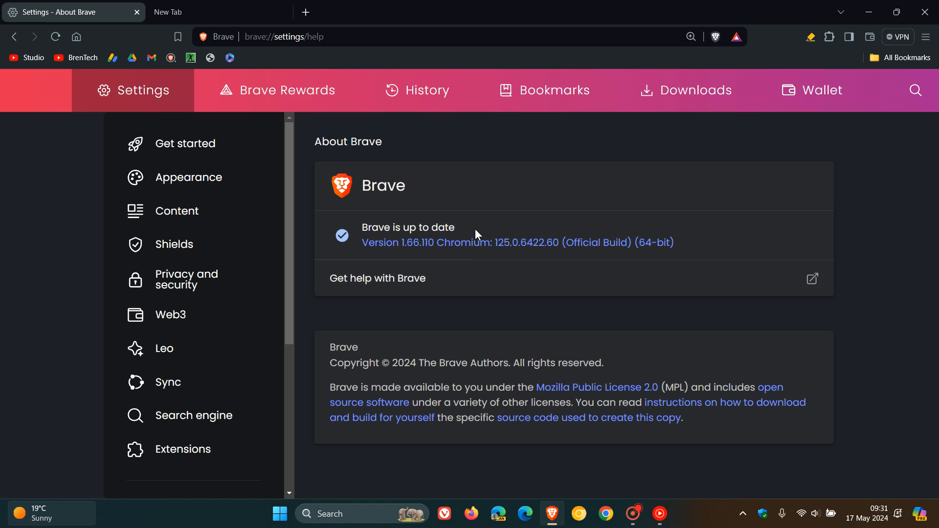
pyautogui.moveTo(603, 256)
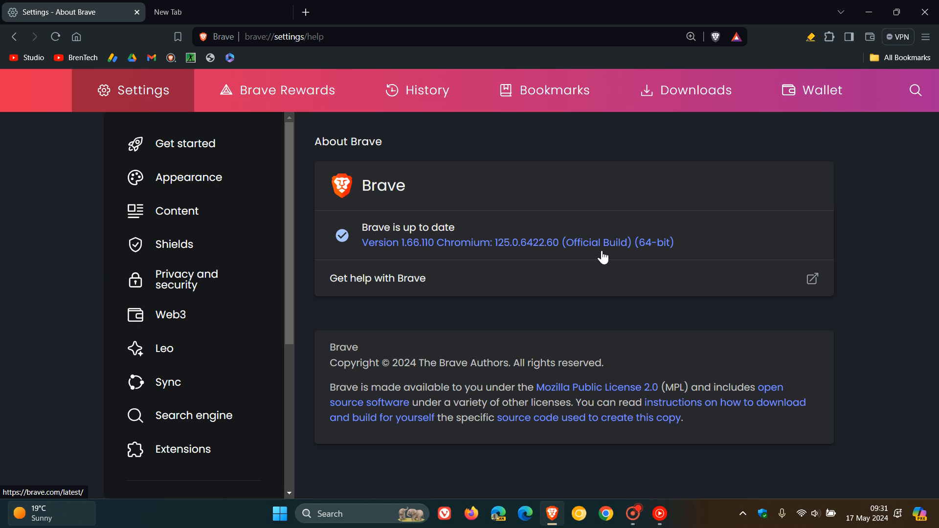
pyautogui.moveTo(189, 177)
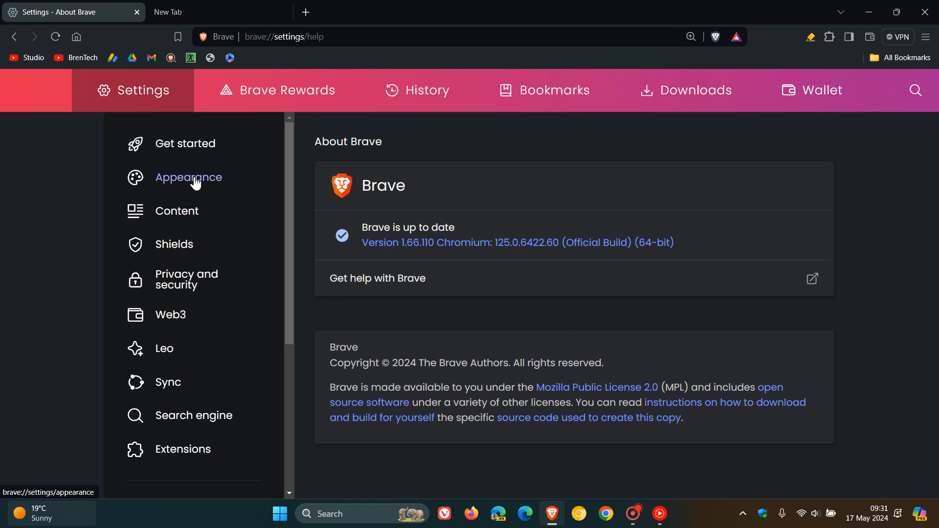
# Step: Open Appearance settings and scroll to the toolbar home and bookmarks button options
pyautogui.click(187, 177)
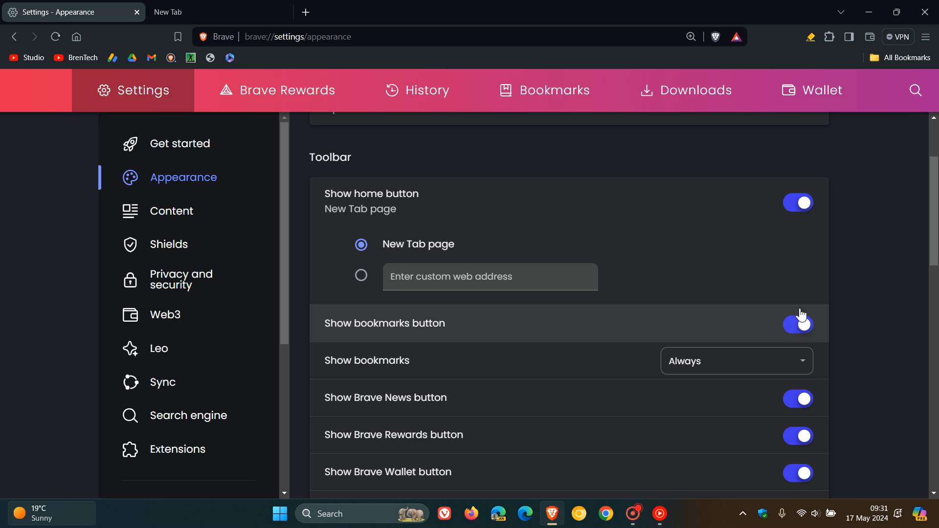
pyautogui.moveTo(867, 274)
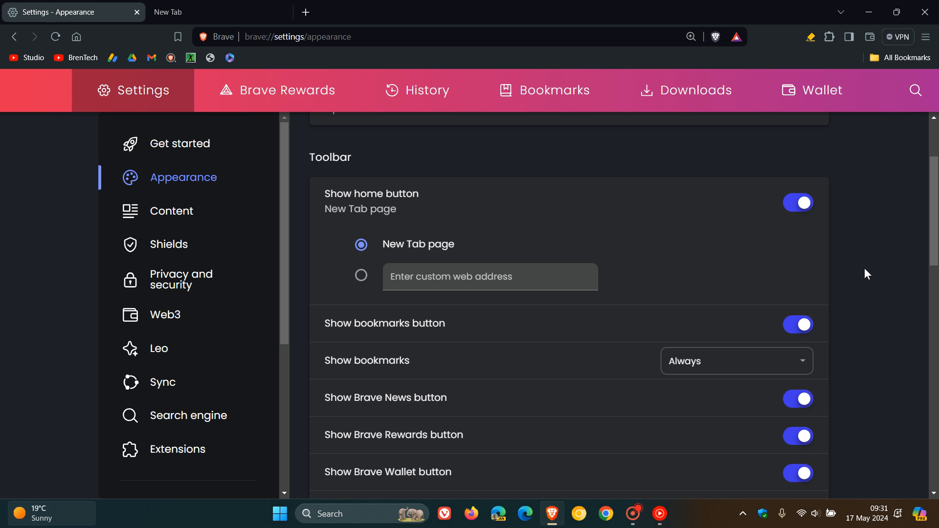
pyautogui.scroll(-3)
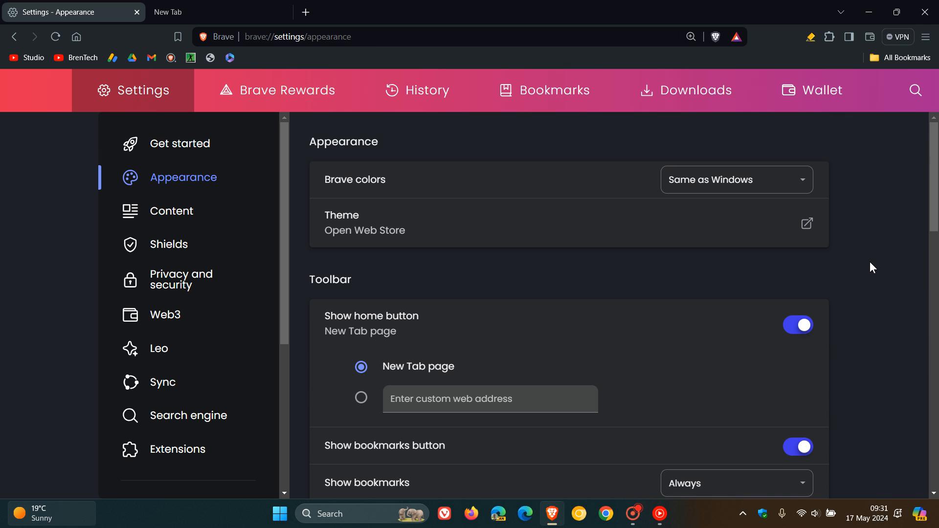
pyautogui.moveTo(890, 250)
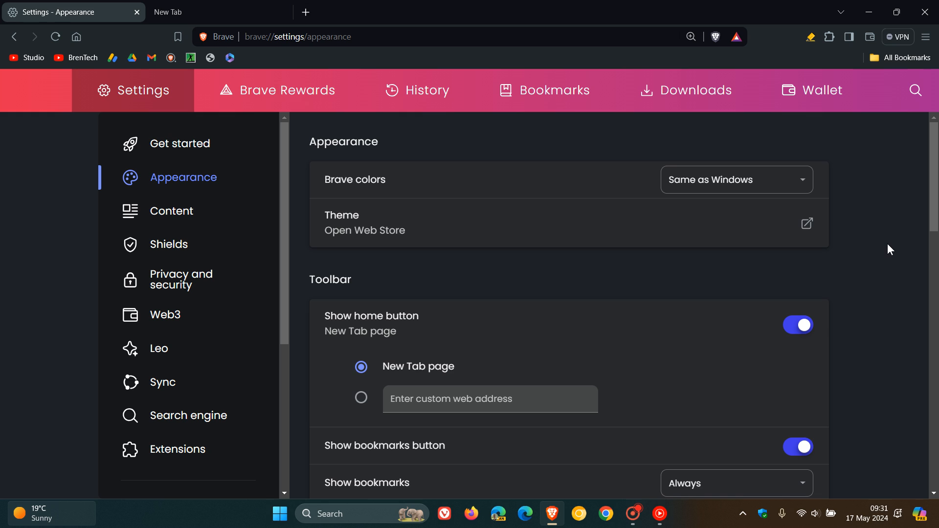
pyautogui.moveTo(845, 314)
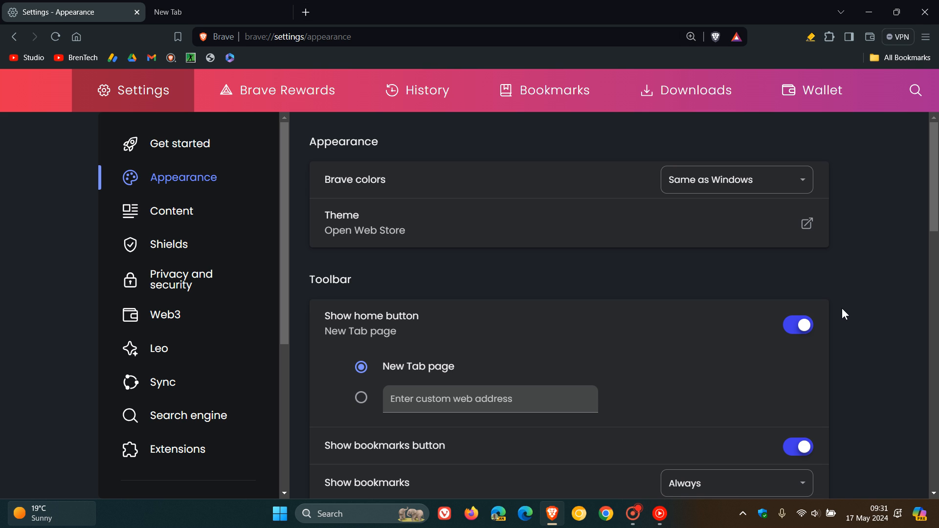
# Step: Glance at the fern-photo new tab, then return to the Appearance settings tab
pyautogui.click(215, 12)
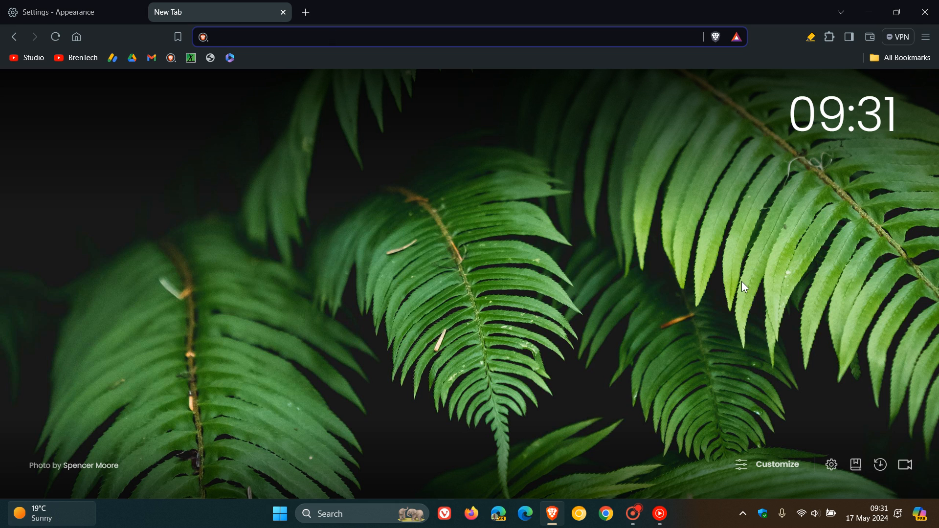
pyautogui.moveTo(118, 42)
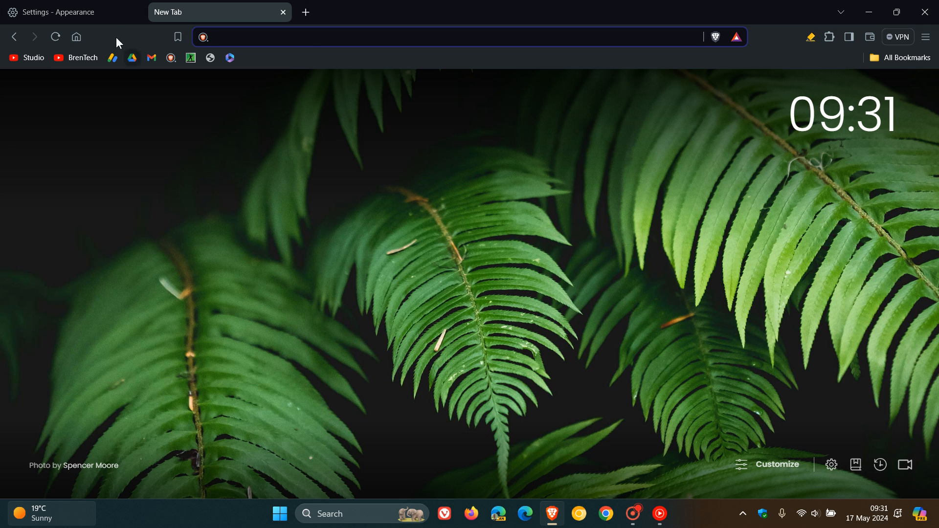
pyautogui.click(66, 12)
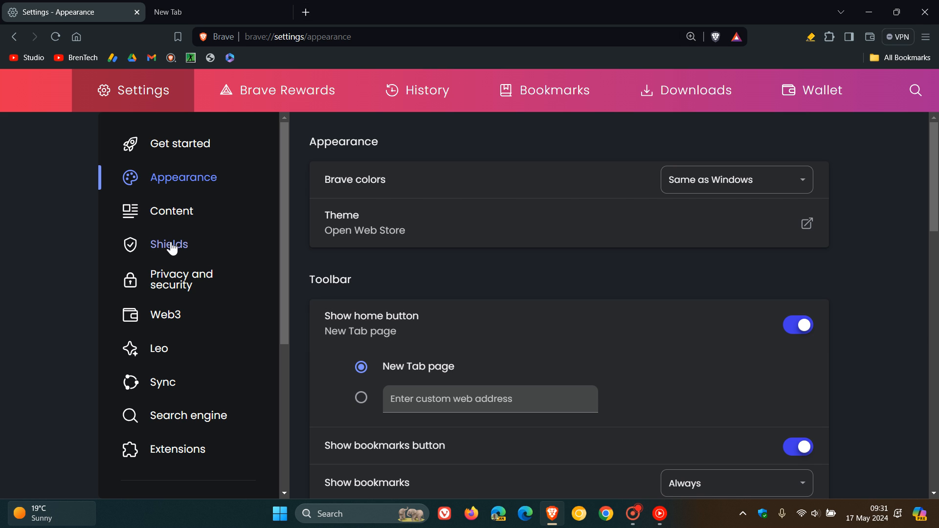
# Step: Open Shields settings and scroll through tracker blocking, HTTPS upgrade and cookie defaults
pyautogui.click(168, 244)
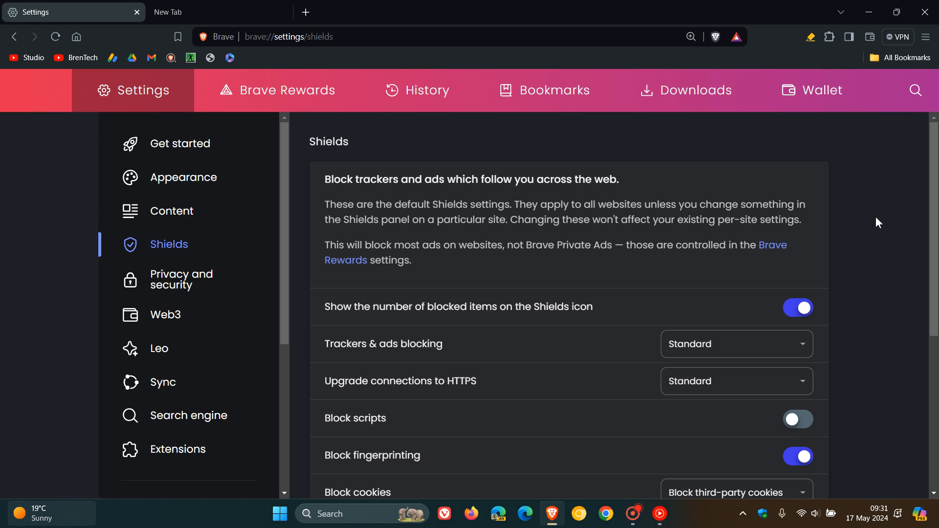
pyautogui.scroll(-3)
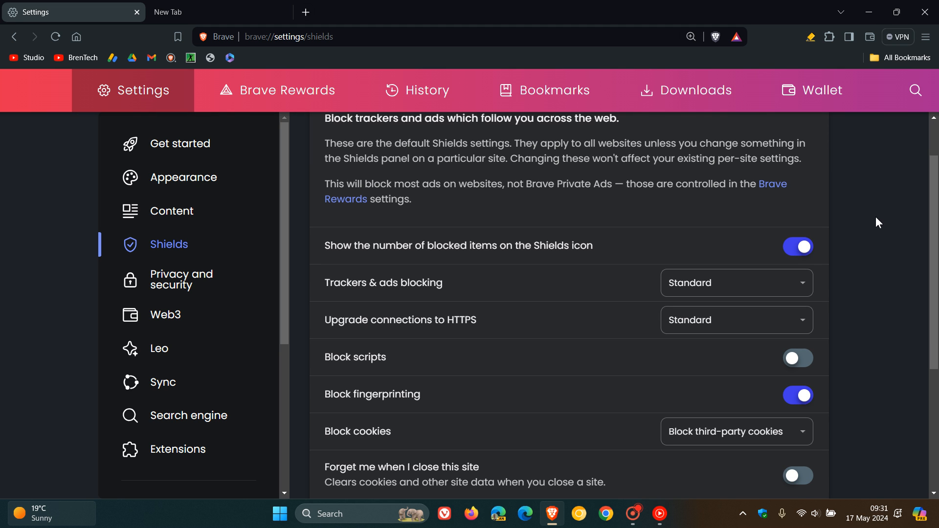
pyautogui.scroll(-3)
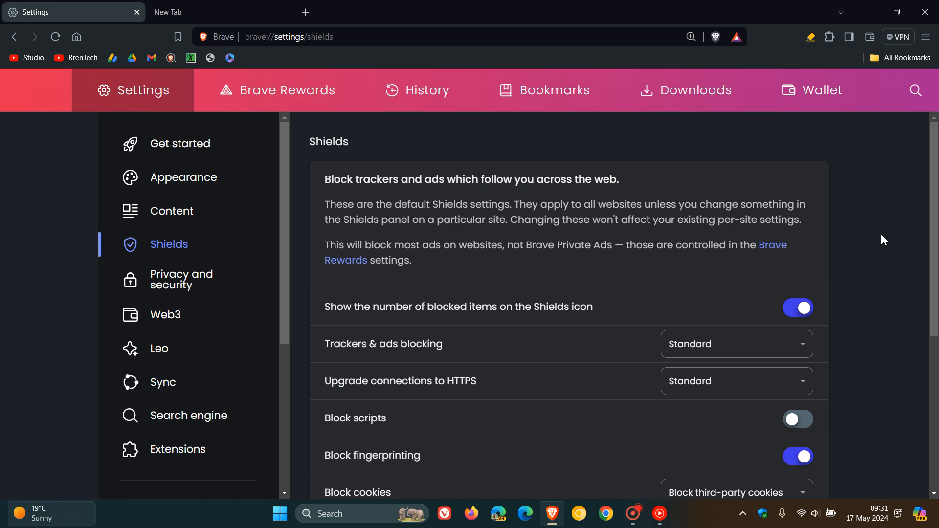
pyautogui.moveTo(174, 280)
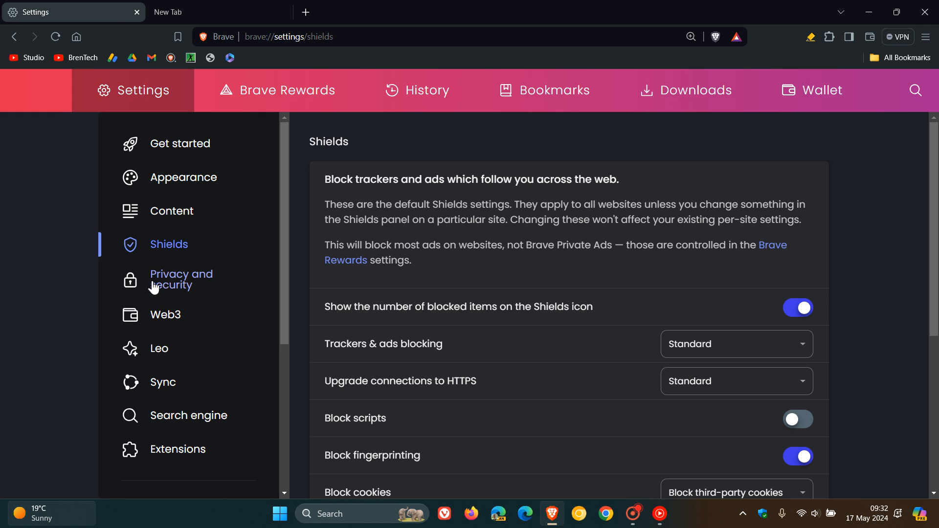
# Step: Open Privacy and security settings and scroll through its options
pyautogui.click(181, 279)
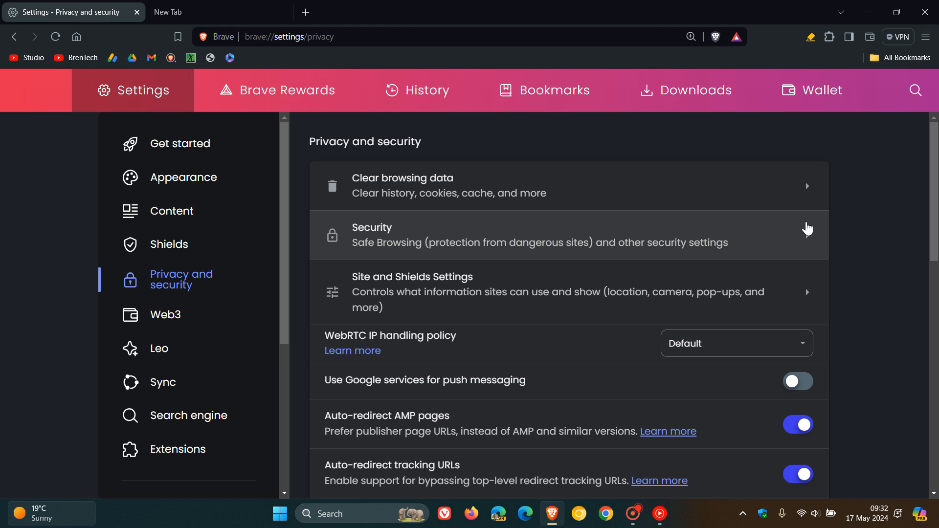
pyautogui.scroll(-3)
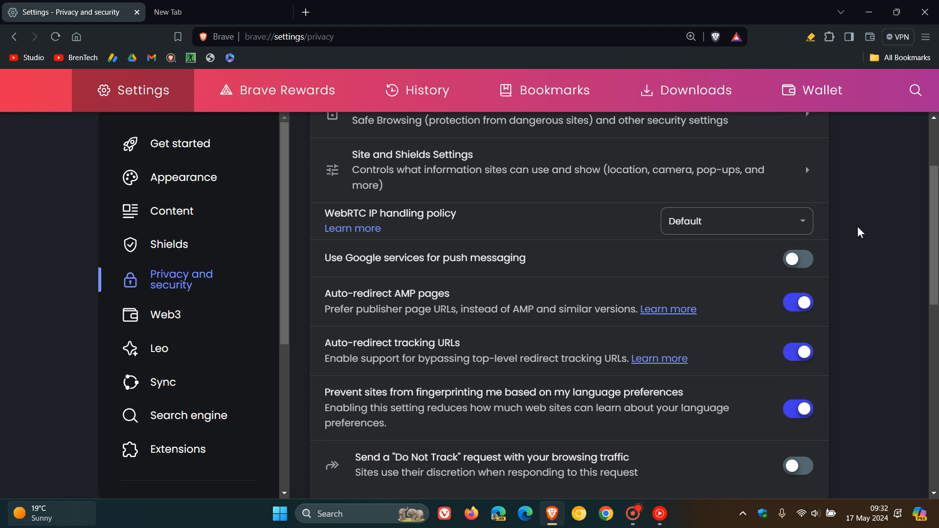
pyautogui.scroll(-3)
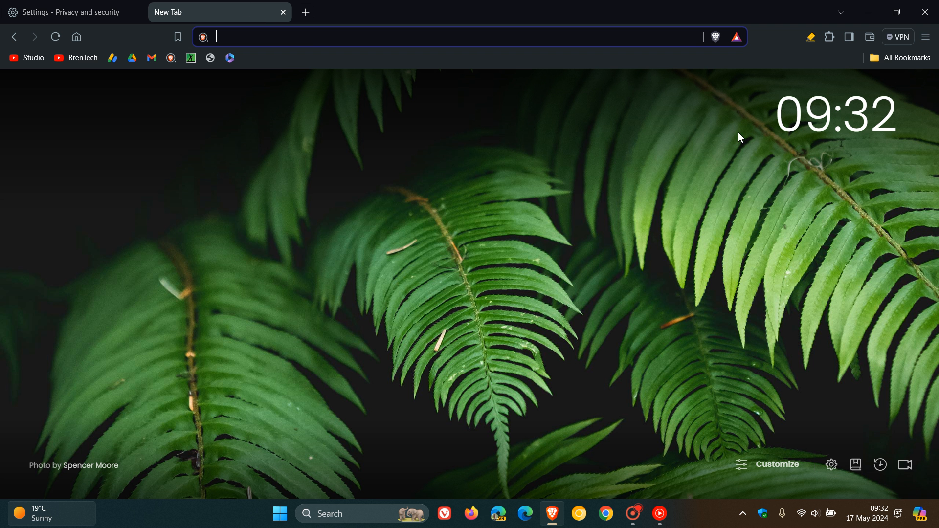
pyautogui.moveTo(830, 217)
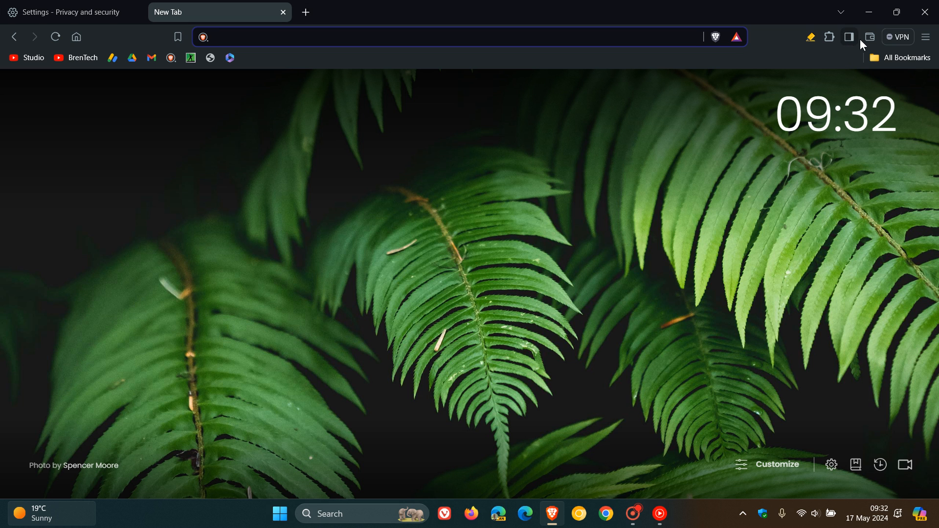
pyautogui.click(850, 36)
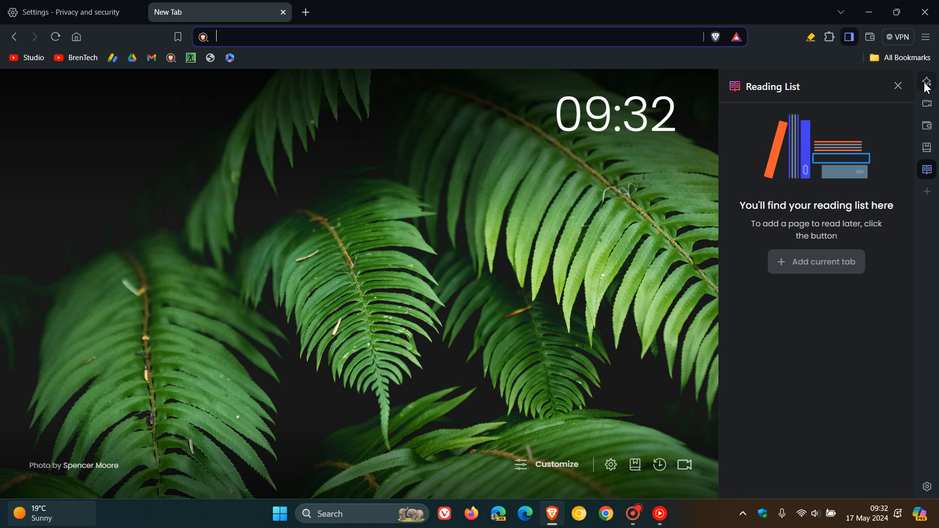
pyautogui.click(926, 82)
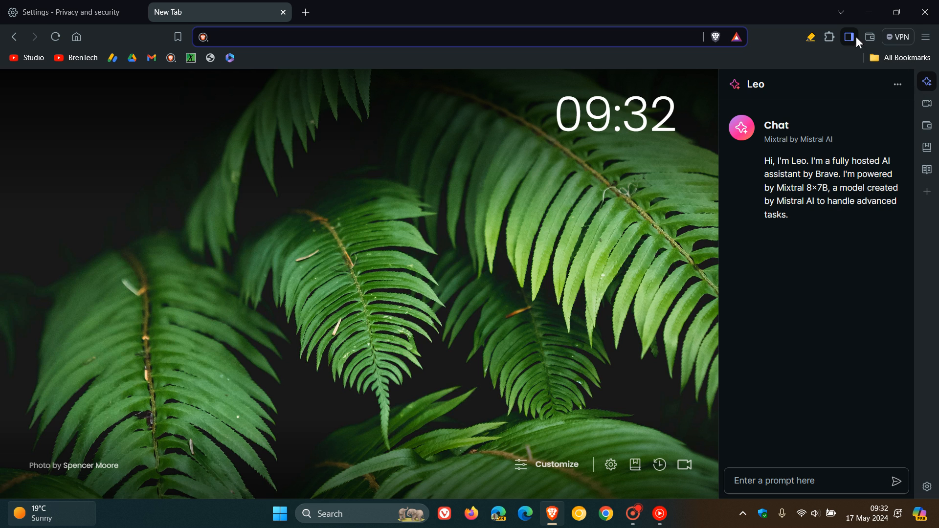
pyautogui.click(849, 37)
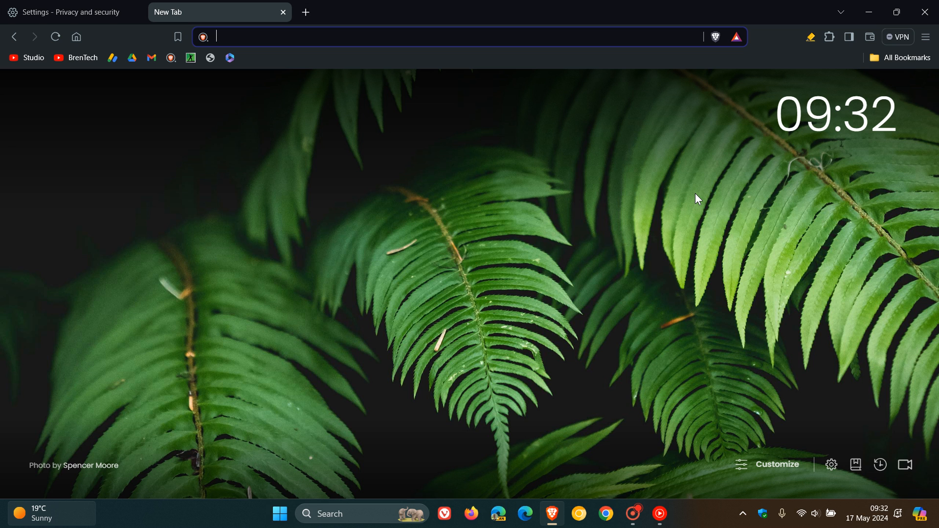
pyautogui.click(66, 12)
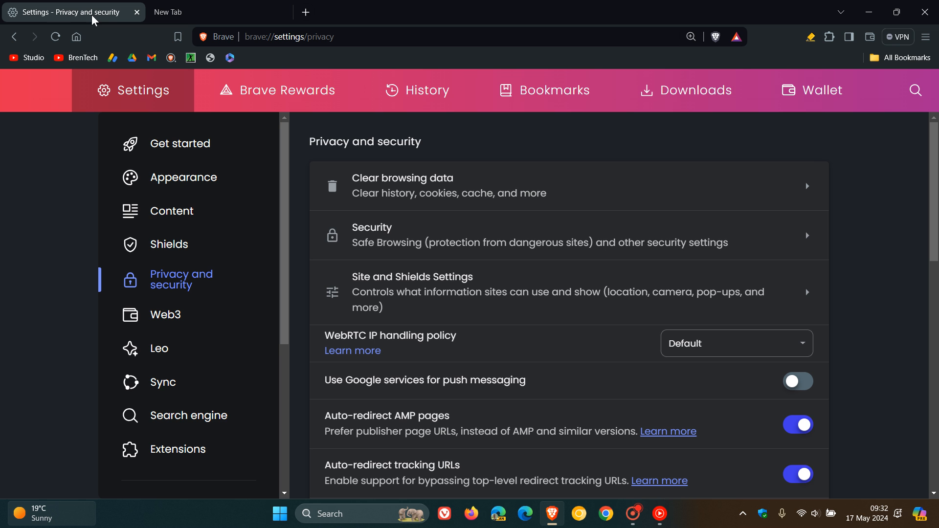
pyautogui.moveTo(189, 415)
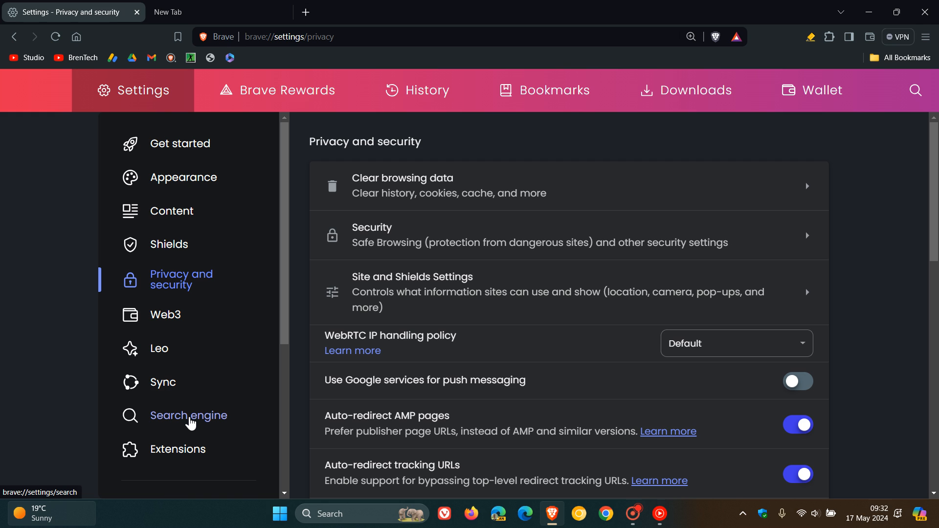
pyautogui.scroll(-3)
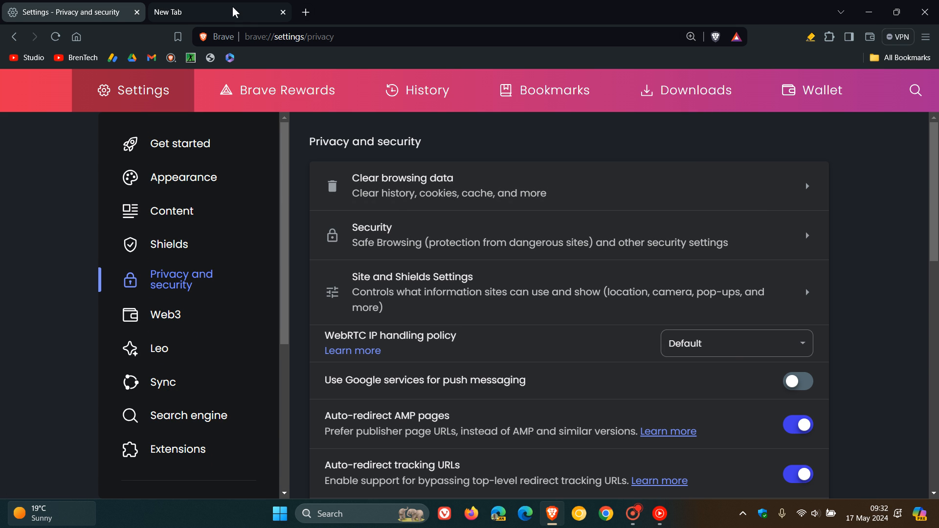
pyautogui.click(219, 12)
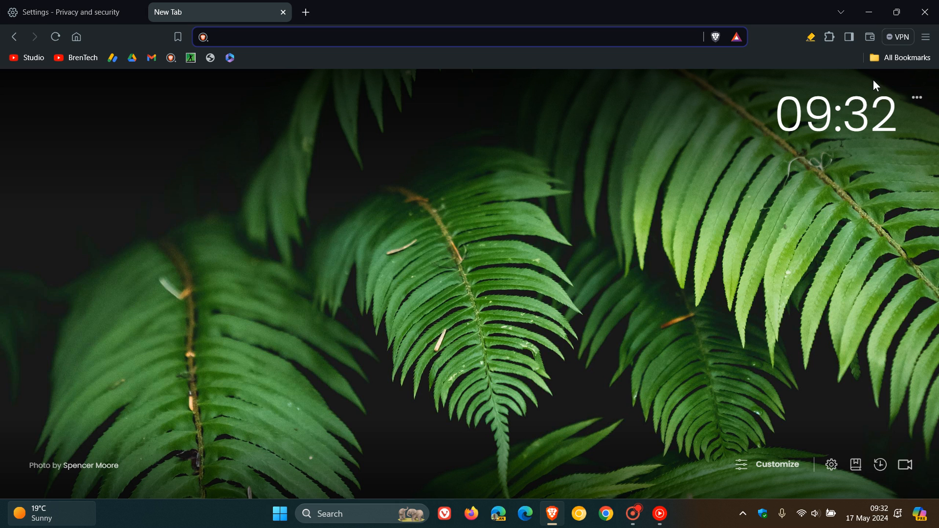
# Step: View the Brave Firewall + VPN trial offer, then dismiss it
pyautogui.click(897, 37)
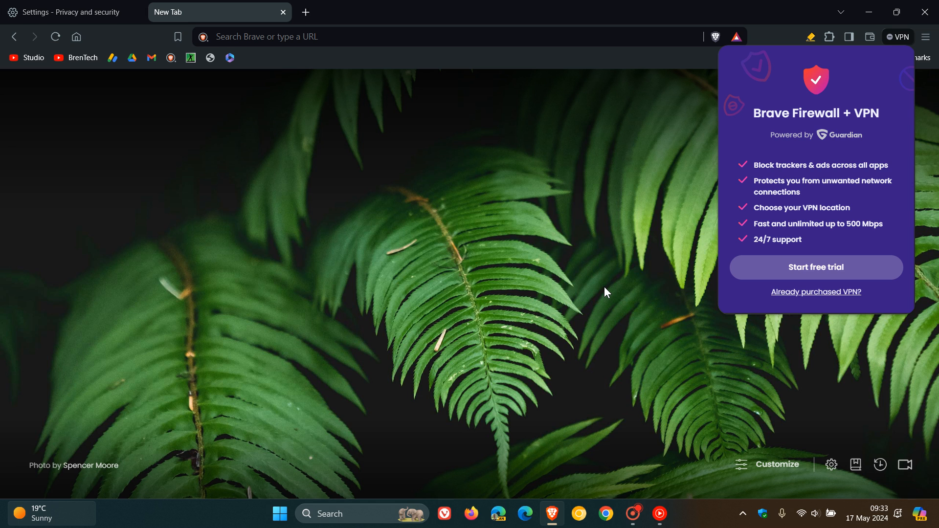
pyautogui.moveTo(613, 261)
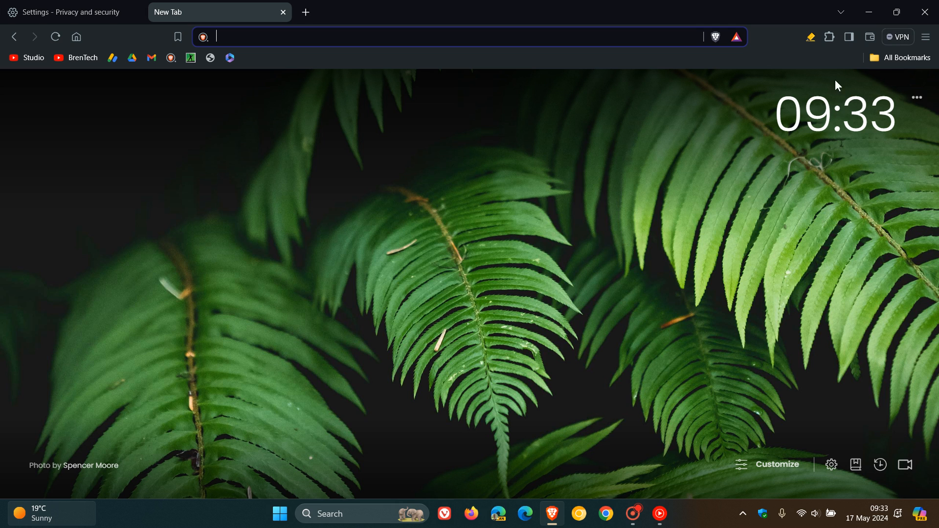
pyautogui.moveTo(848, 37)
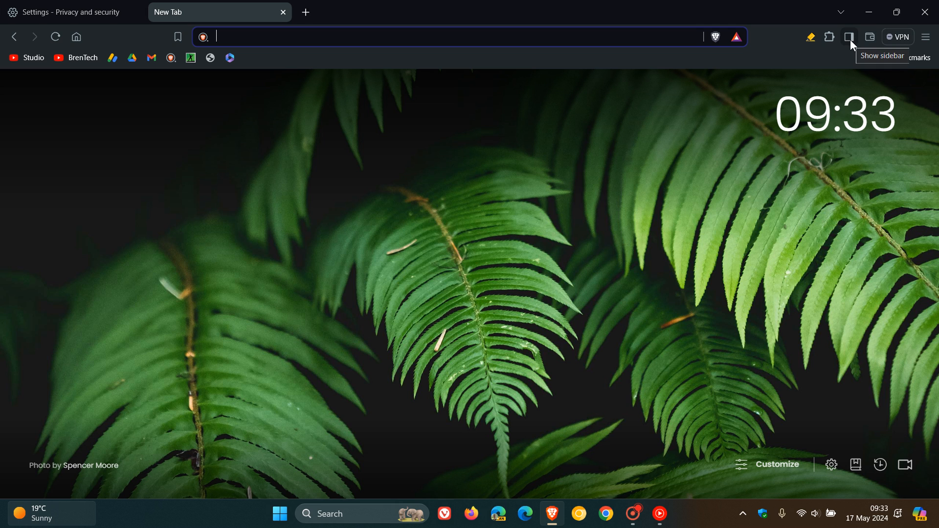
pyautogui.click(849, 37)
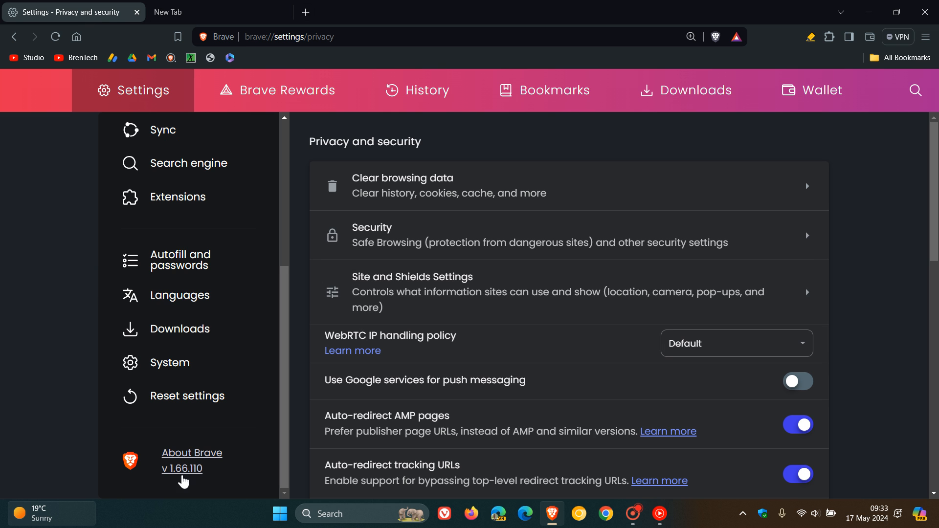
# Step: Open the About Brave page from the settings sidebar
pyautogui.click(191, 453)
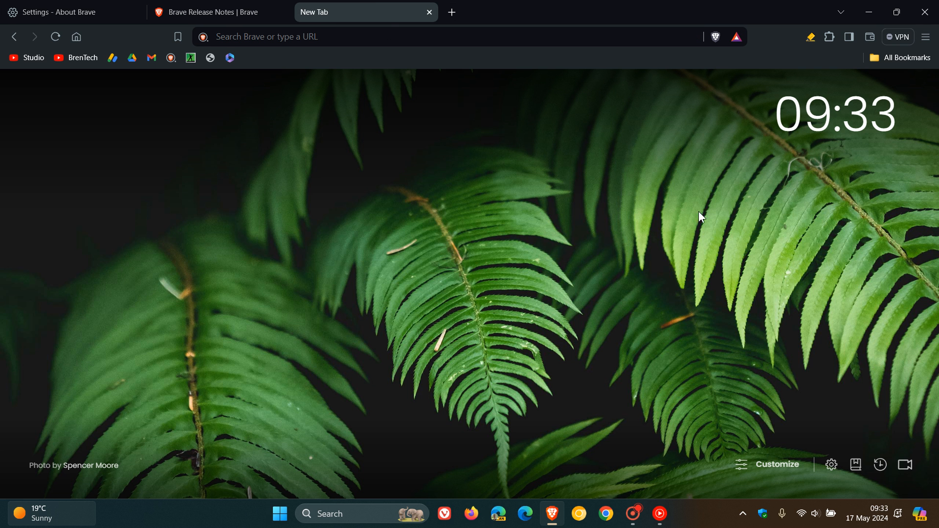
pyautogui.moveTo(723, 219)
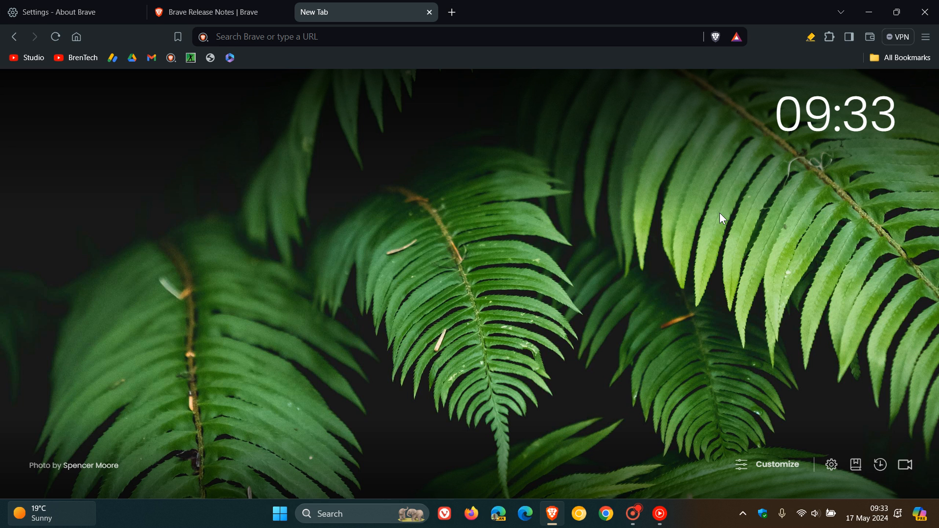
pyautogui.moveTo(703, 267)
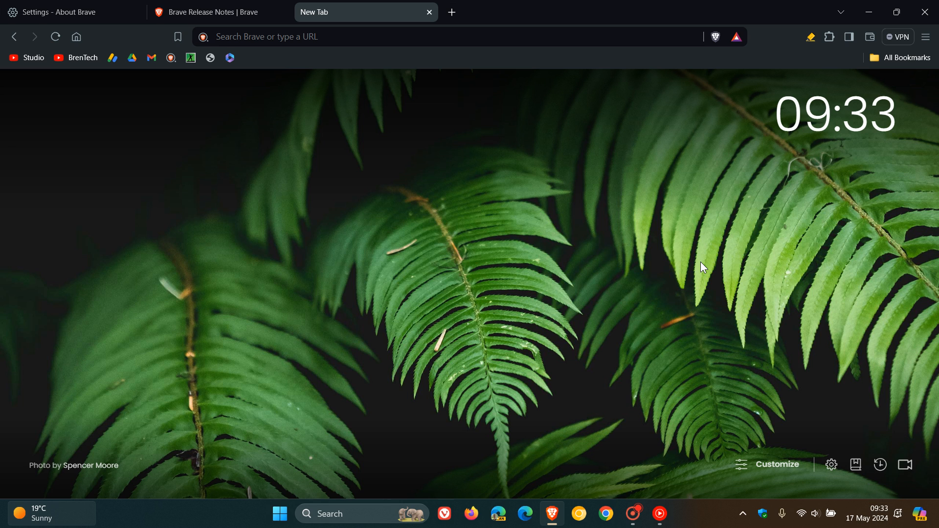